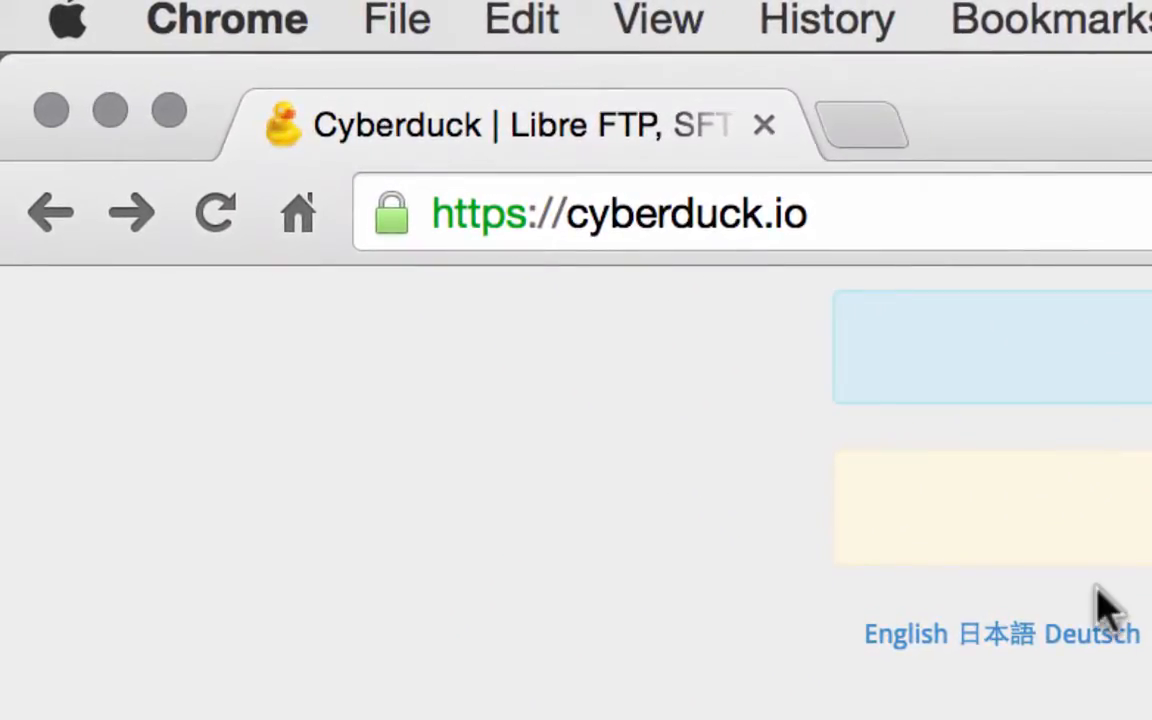
pyautogui.moveTo(410, 224)
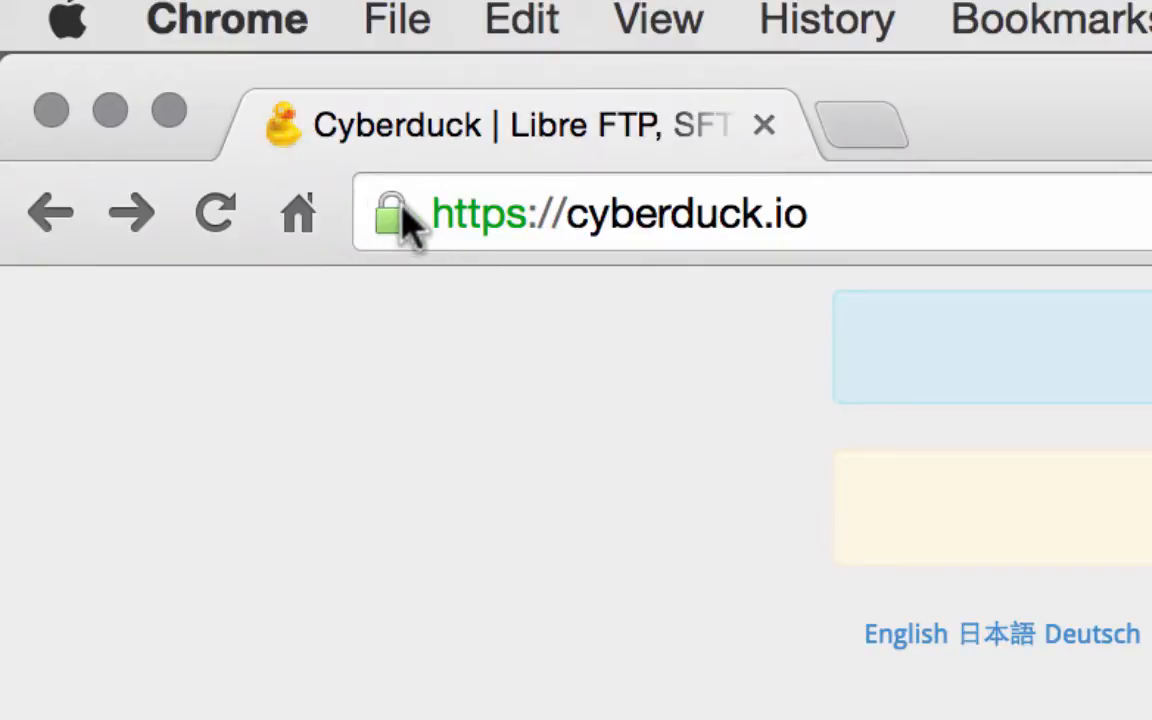
# Download the Mac Cyberduck-4.6.4.zip and save it into the Downloads folder.
pyautogui.click(212, 212)
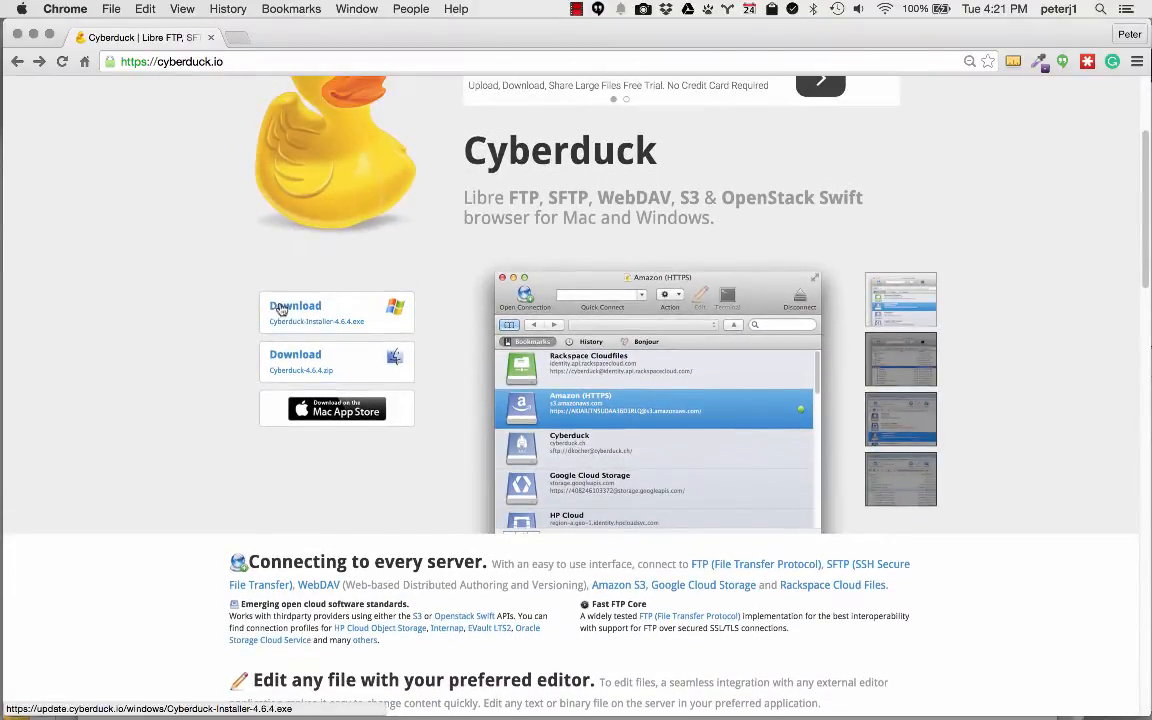
pyautogui.moveTo(358, 366)
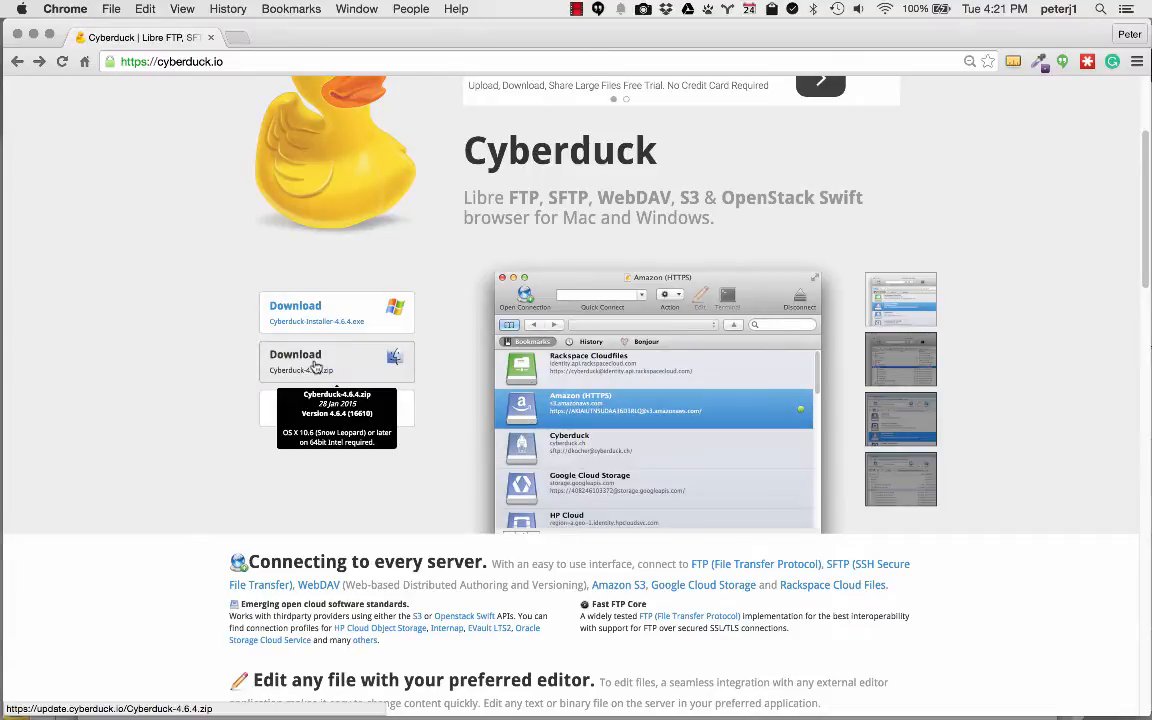
pyautogui.click(310, 362)
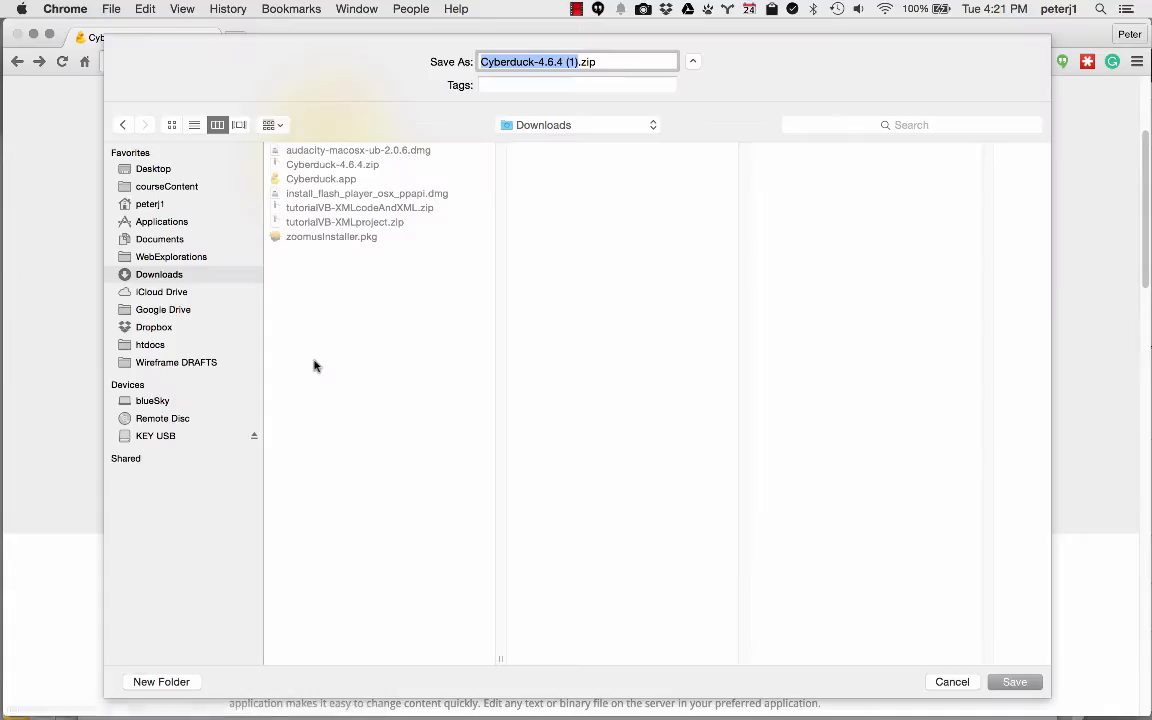
pyautogui.moveTo(922, 642)
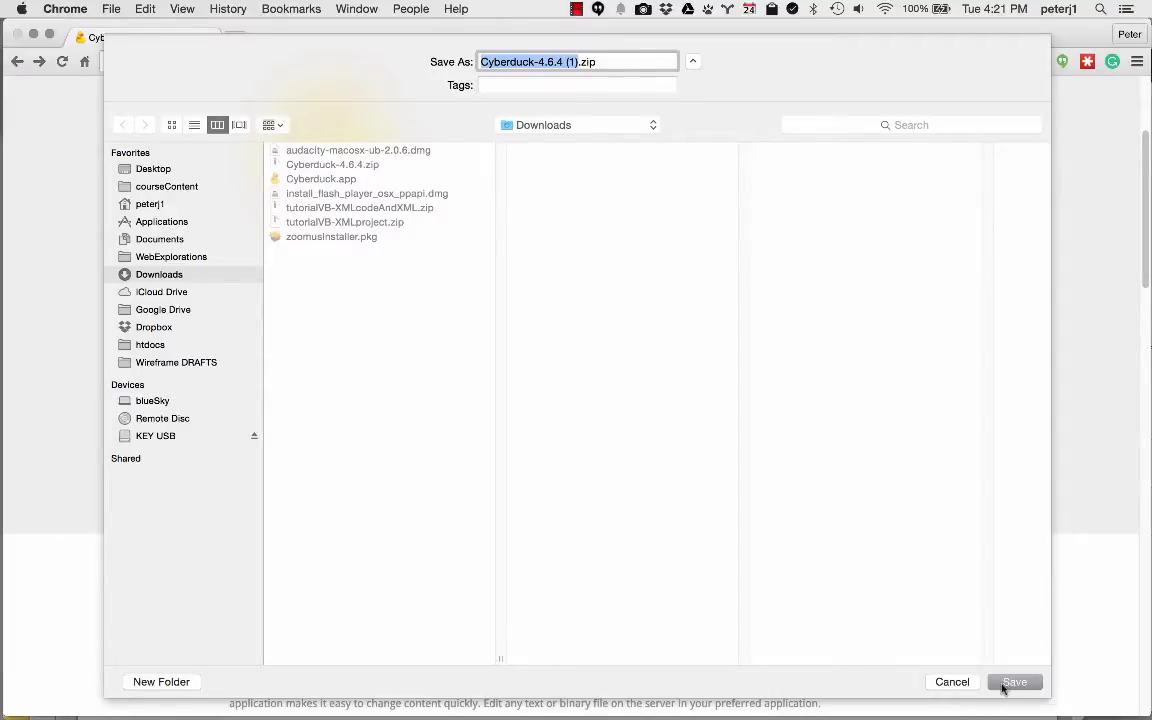
pyautogui.click(1016, 682)
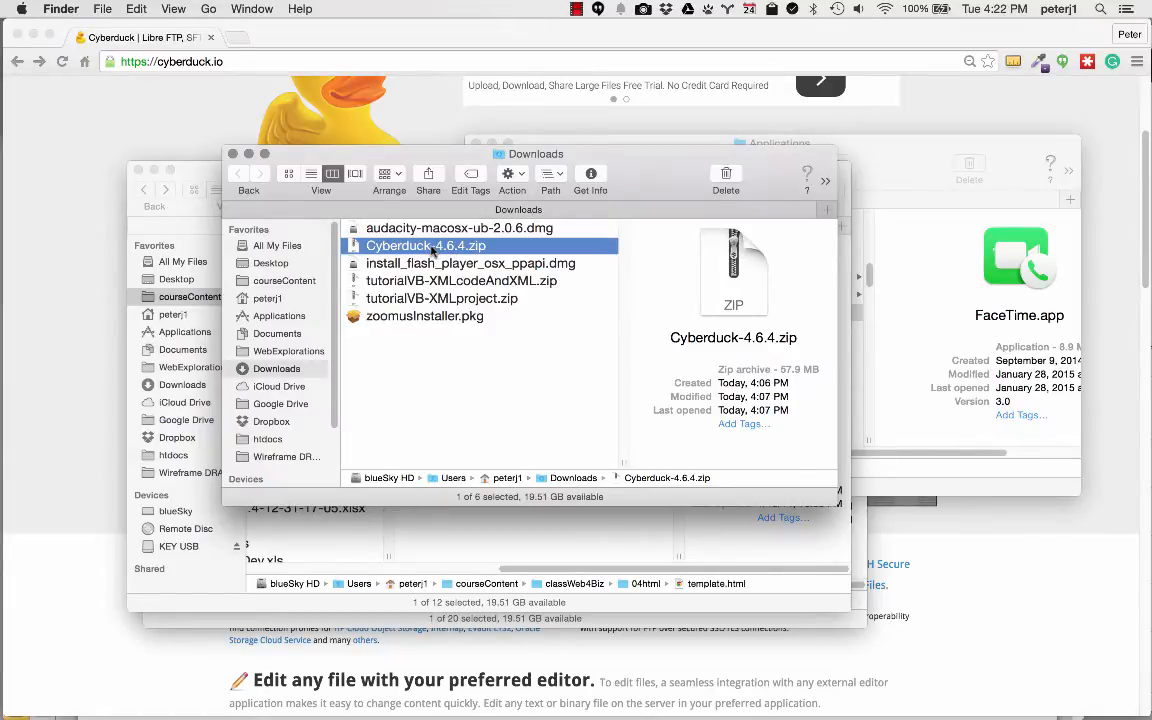
# Unzip Cyberduck-4.6.4.zip and move Cyberduck.app into the Applications folder.
pyautogui.doubleClick(424, 244)
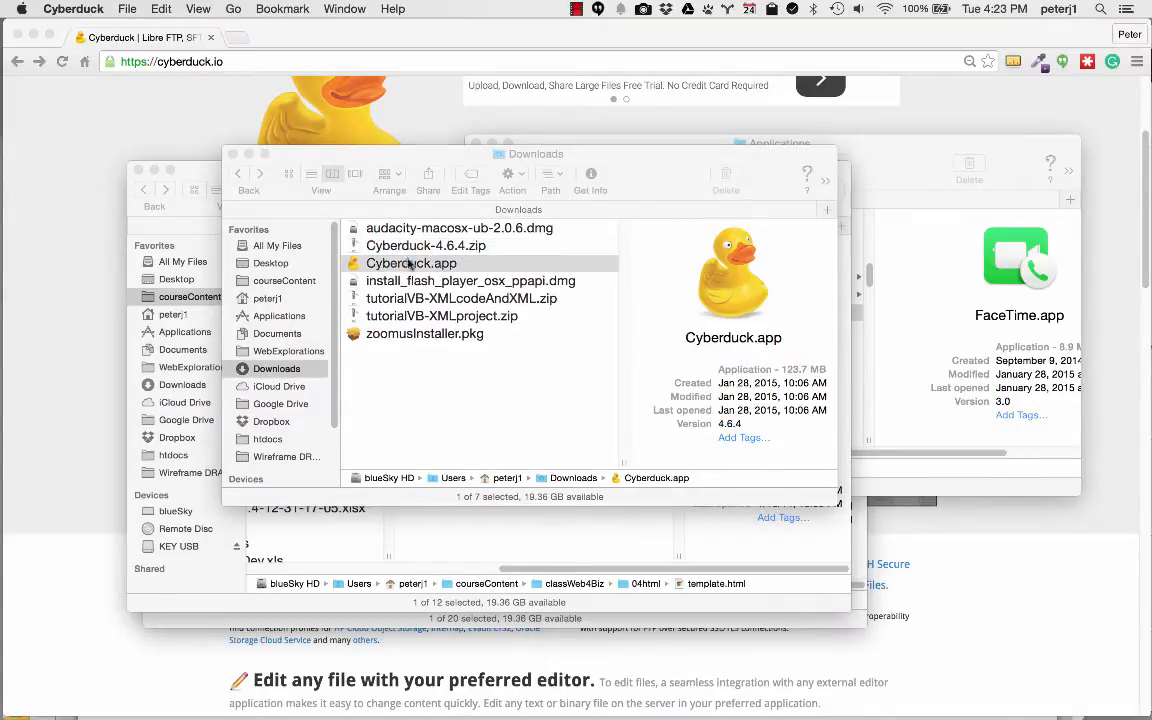
pyautogui.moveTo(412, 264); pyautogui.dragTo(290, 292)
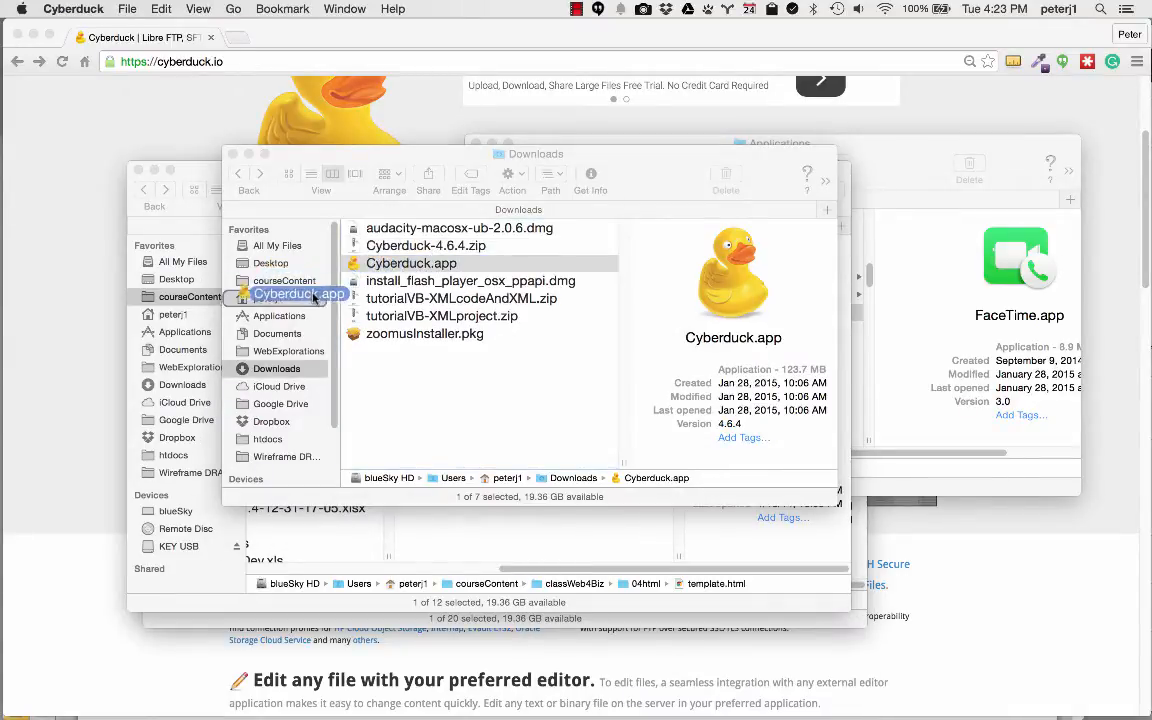
pyautogui.click(280, 332)
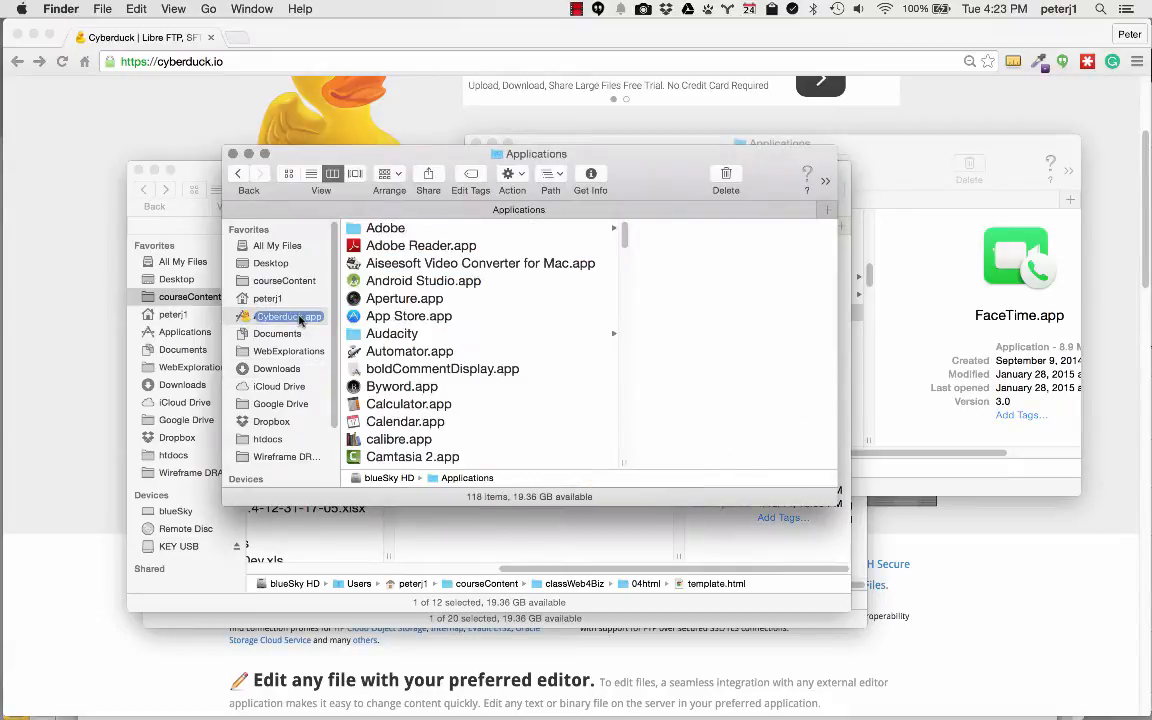
# Launch the installed Cyberduck.app from the Applications folder.
pyautogui.scroll(-3)
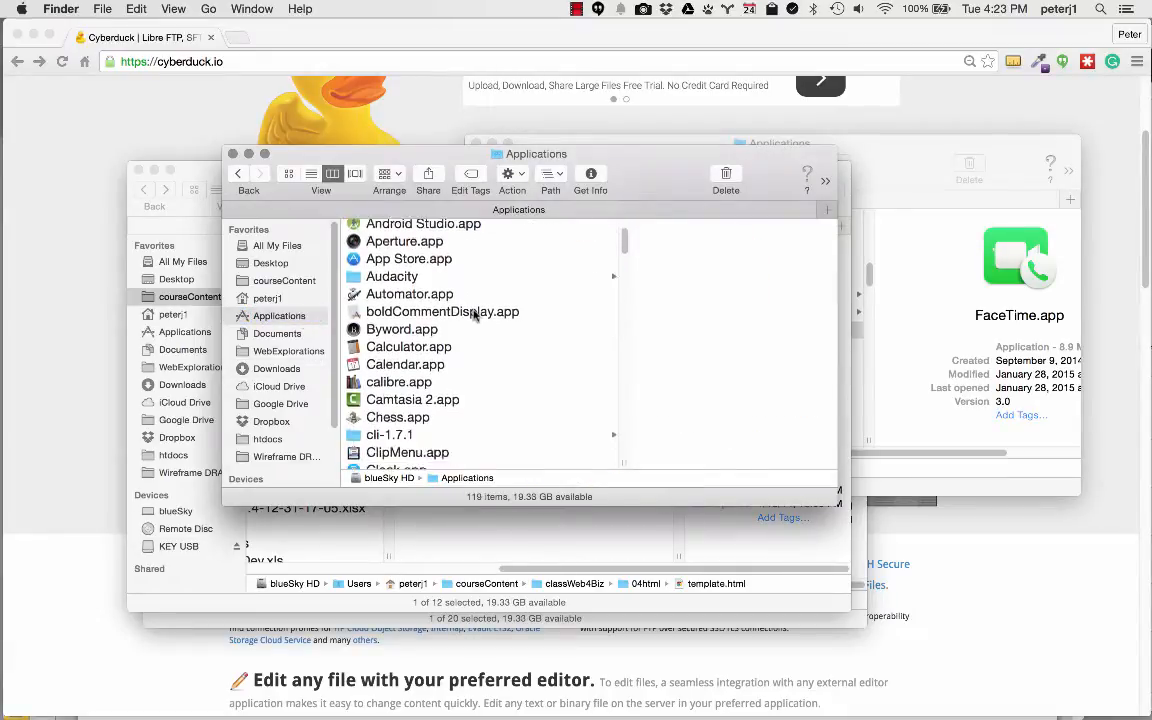
pyautogui.scroll(-3)
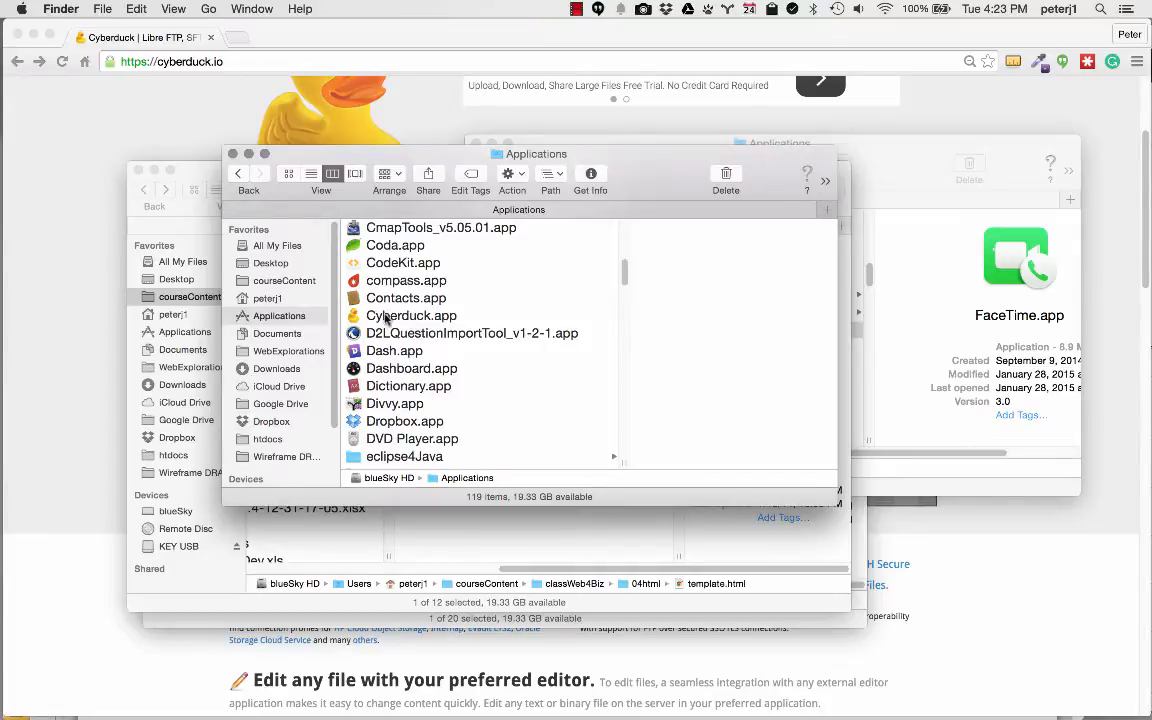
pyautogui.click(410, 316)
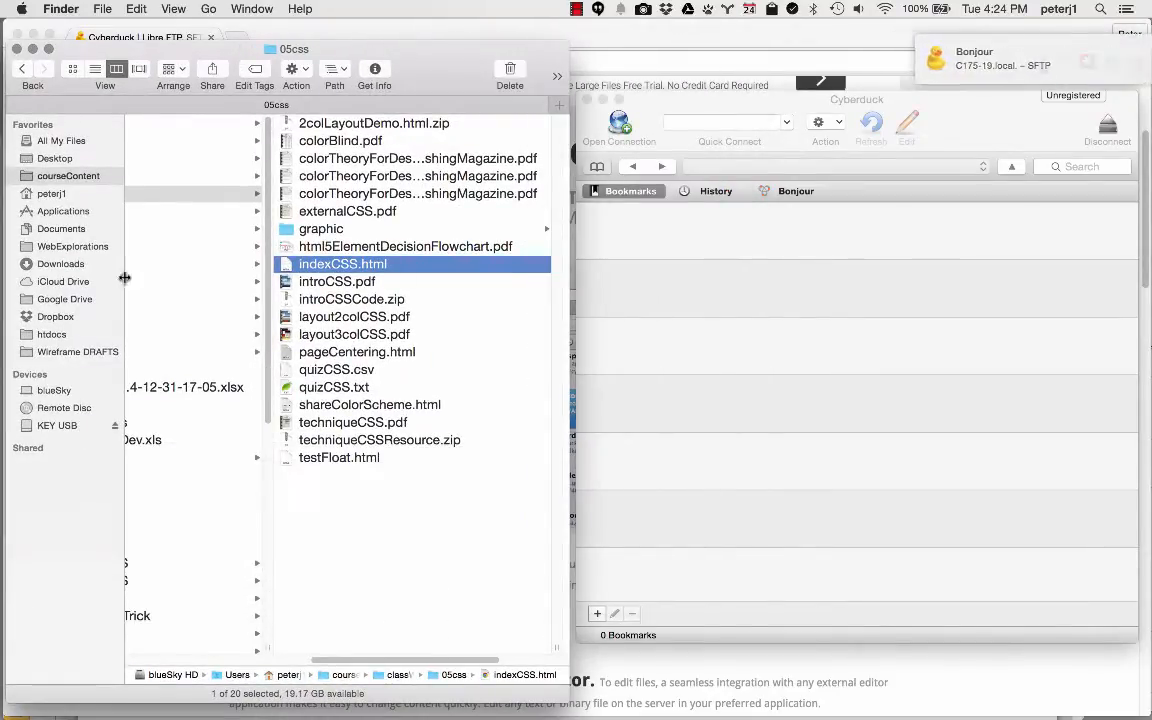
# Browse to KEY USB > classWeb4Biz > 06public_html listing contact.html, graphic and index.html.
pyautogui.click(56, 424)
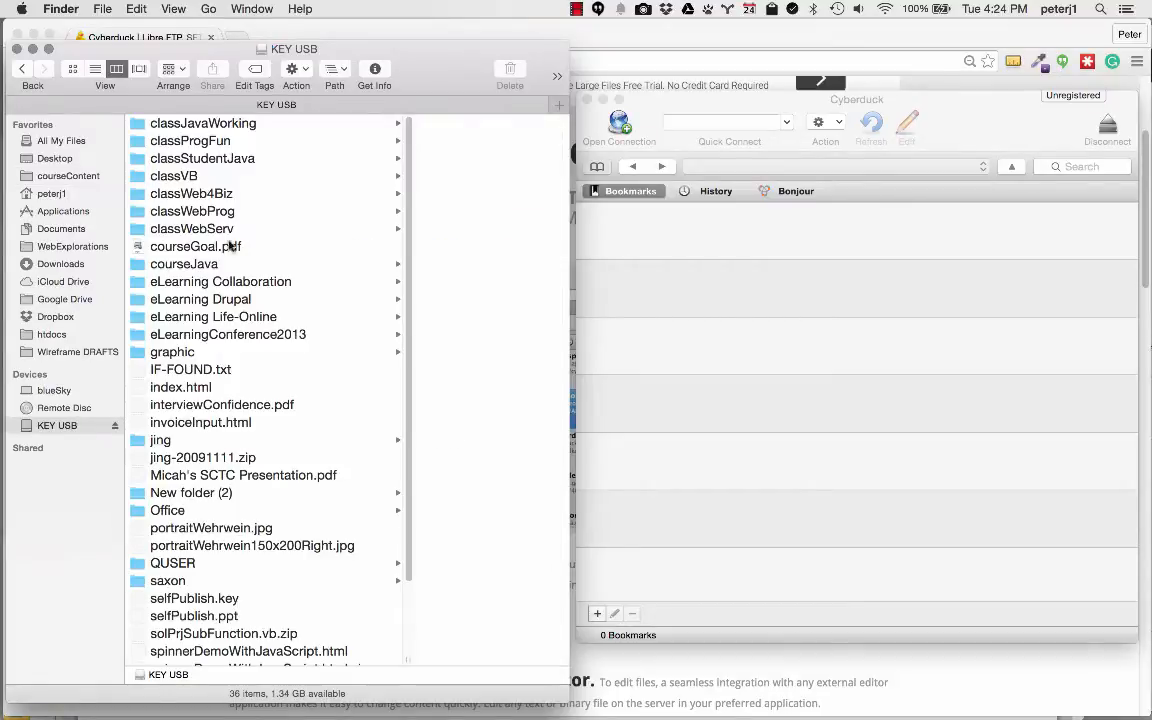
pyautogui.doubleClick(192, 192)
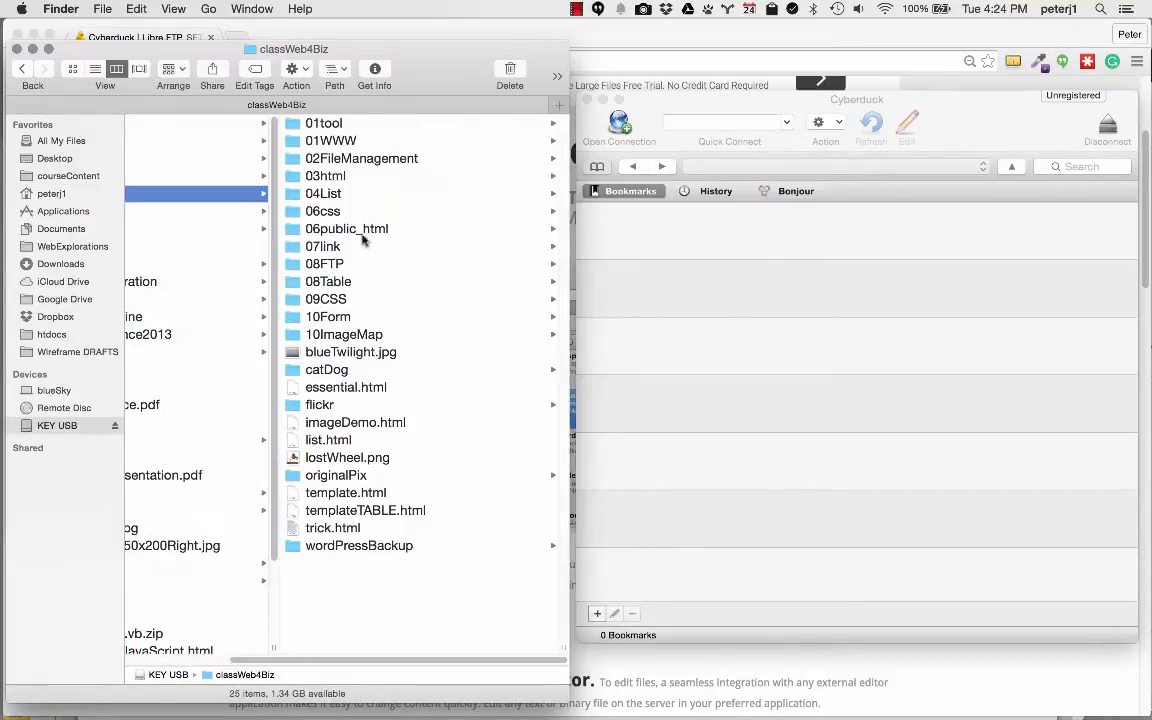
pyautogui.doubleClick(348, 228)
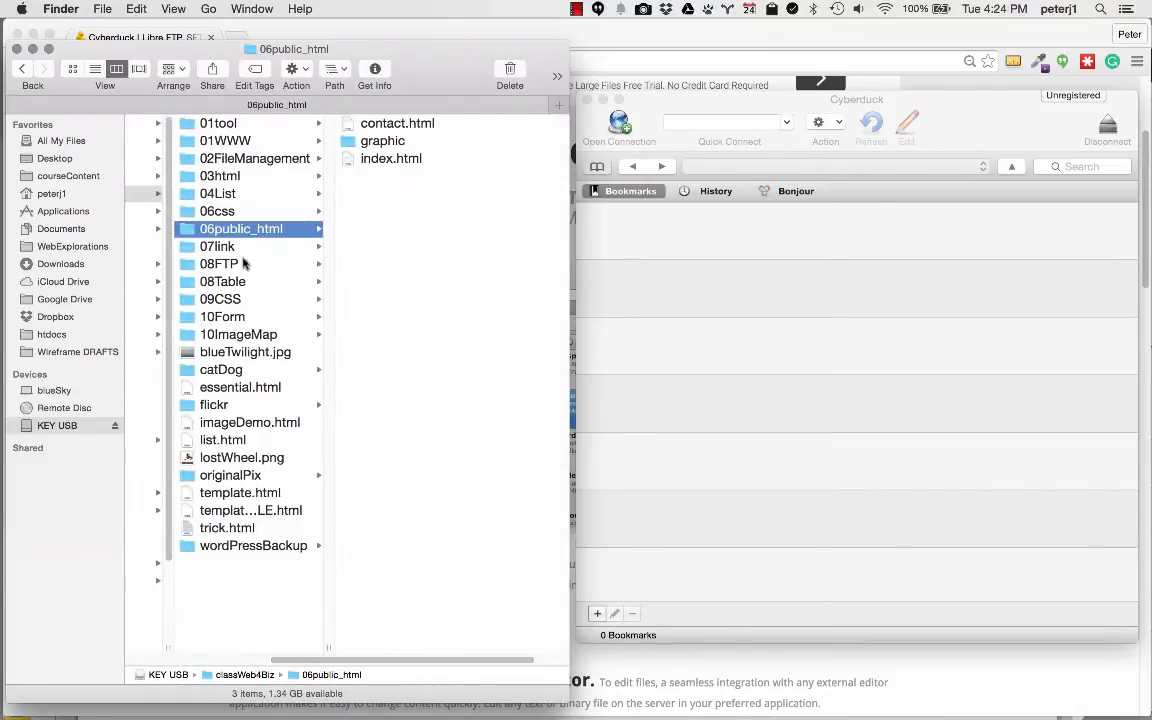
pyautogui.moveTo(380, 200)
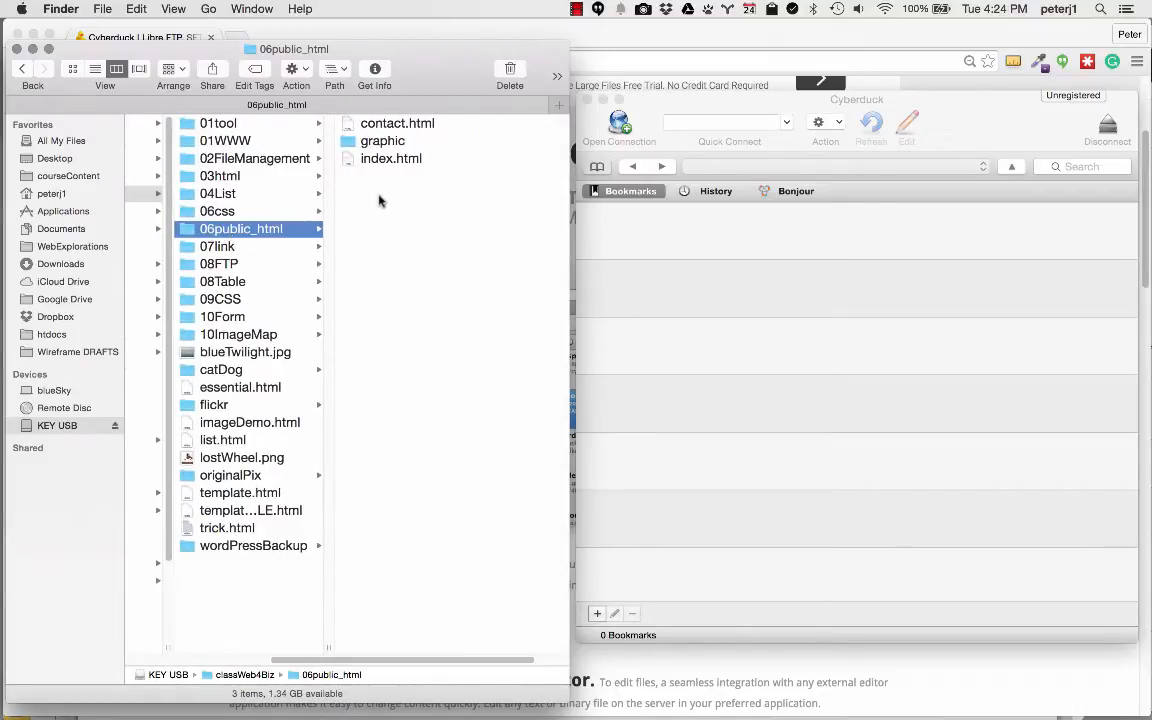
pyautogui.moveTo(396, 132)
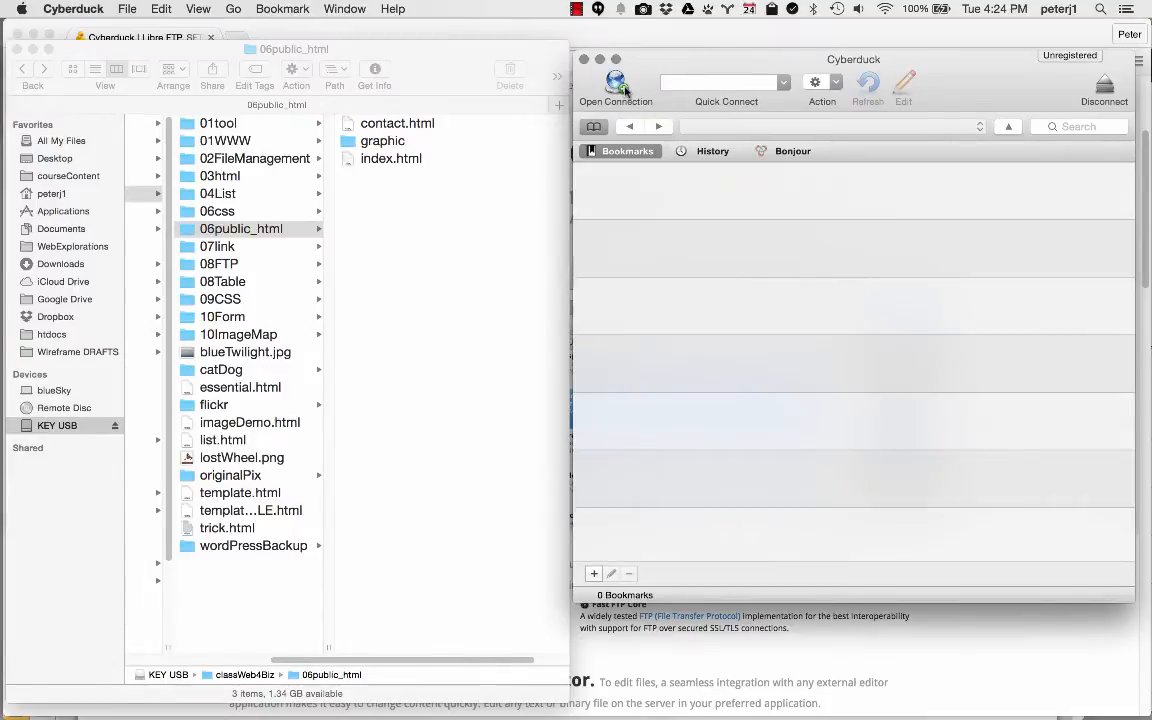
pyautogui.moveTo(616, 84)
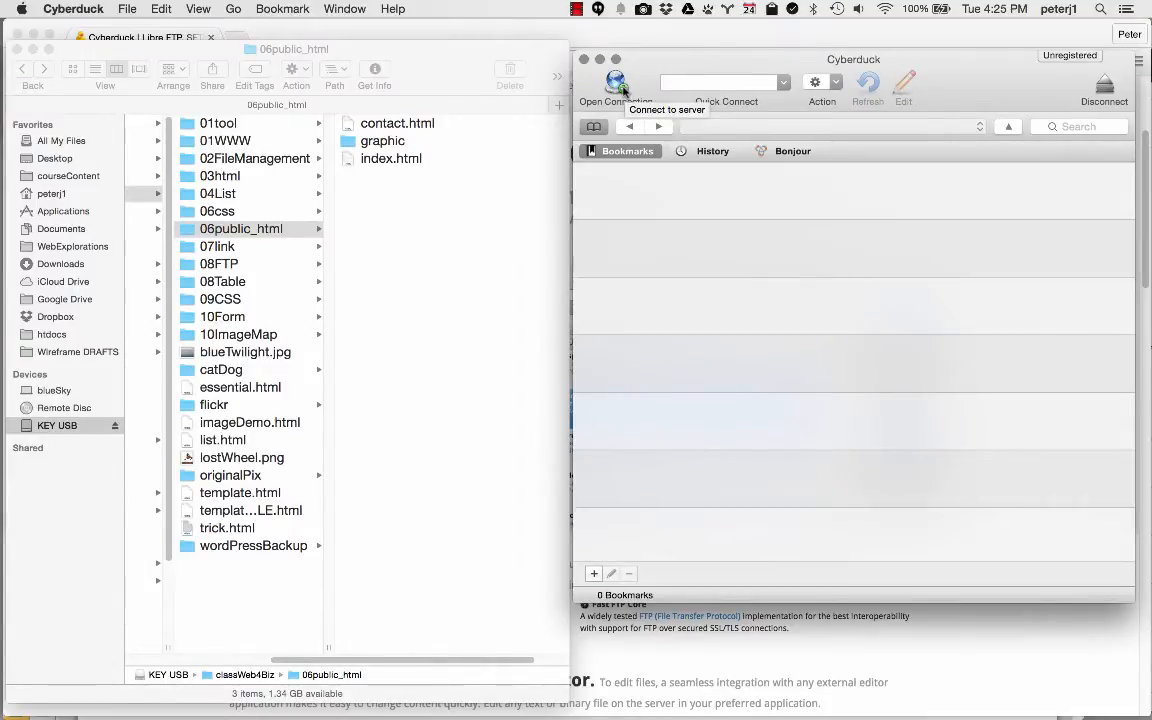
# Start a new FTP connection with server pedroj.t.southcentral.edu.
pyautogui.click(608, 82)
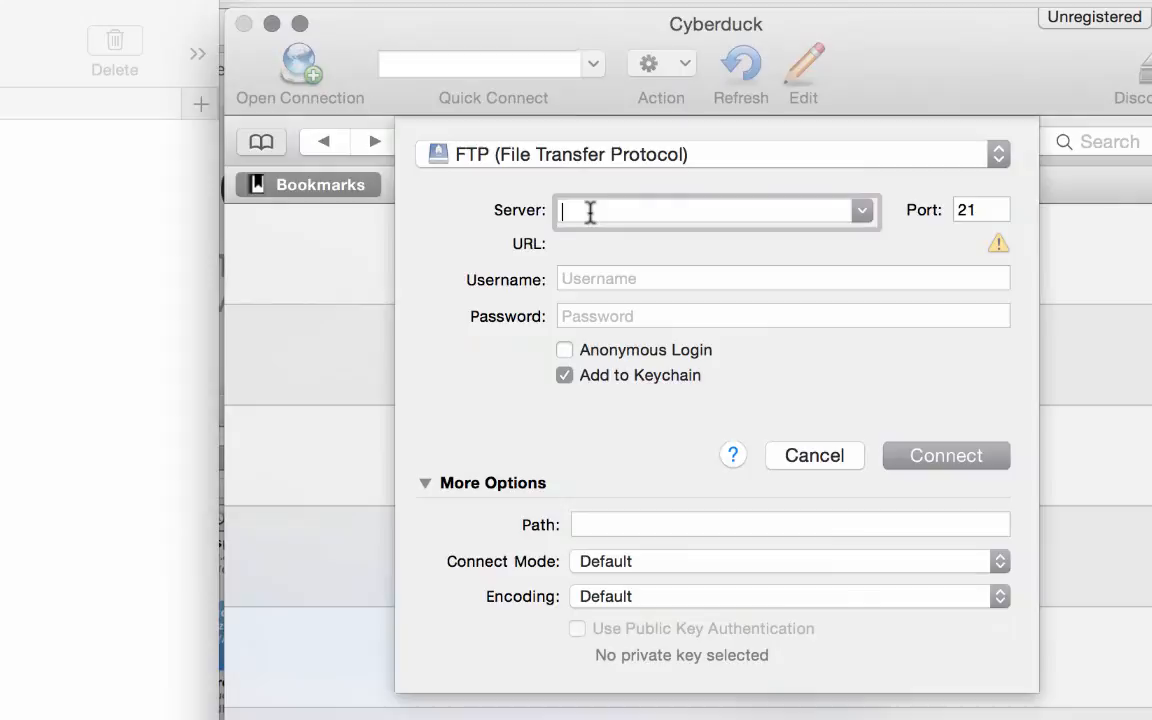
pyautogui.write('pedr')
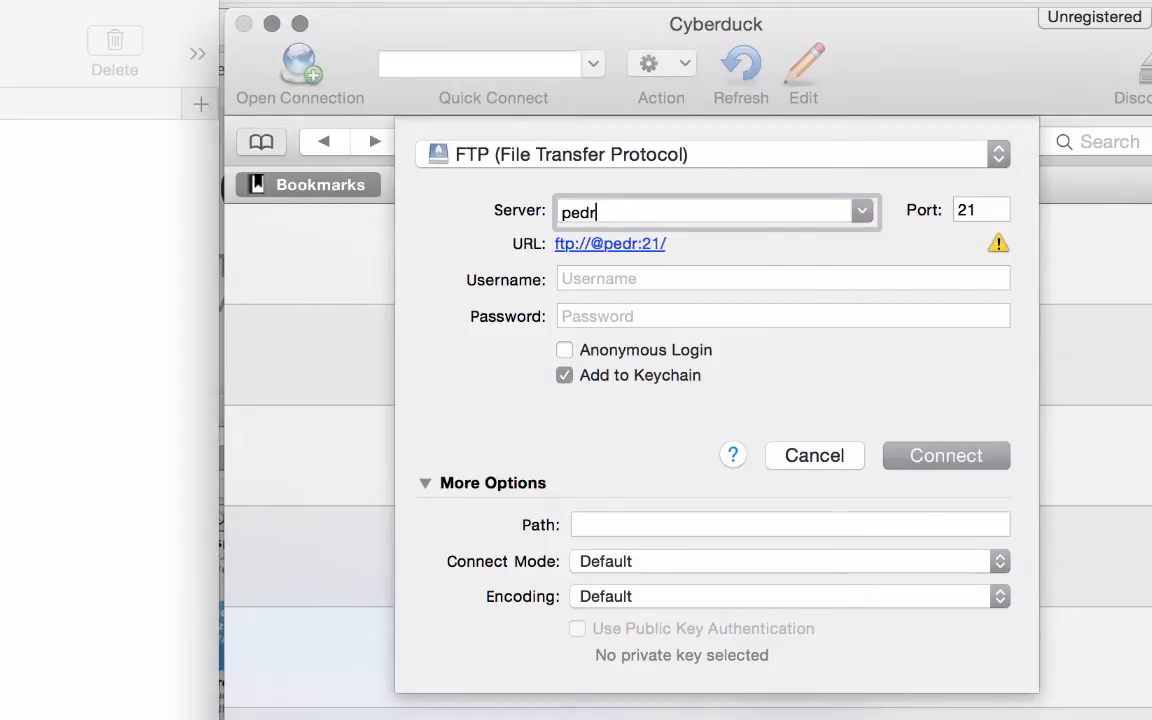
pyautogui.write('oj.t.')
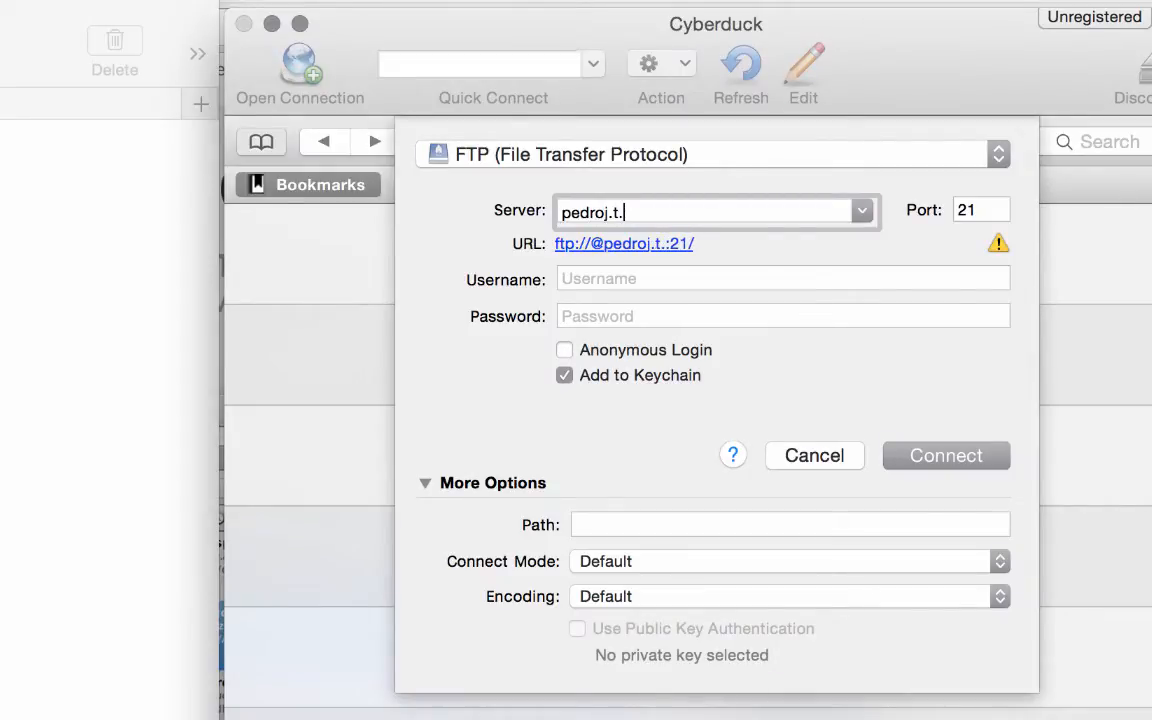
pyautogui.write('southcentral.edu')
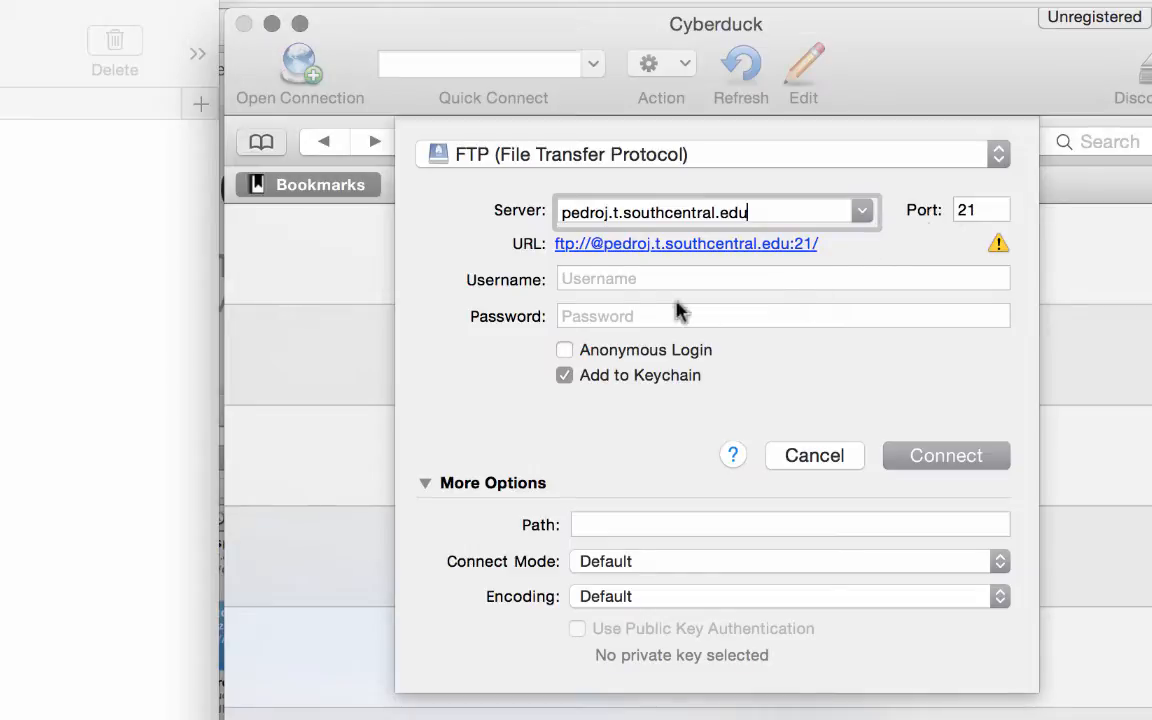
# Enter the username and password, hide More Options and connect to the server.
pyautogui.write('pedroj')
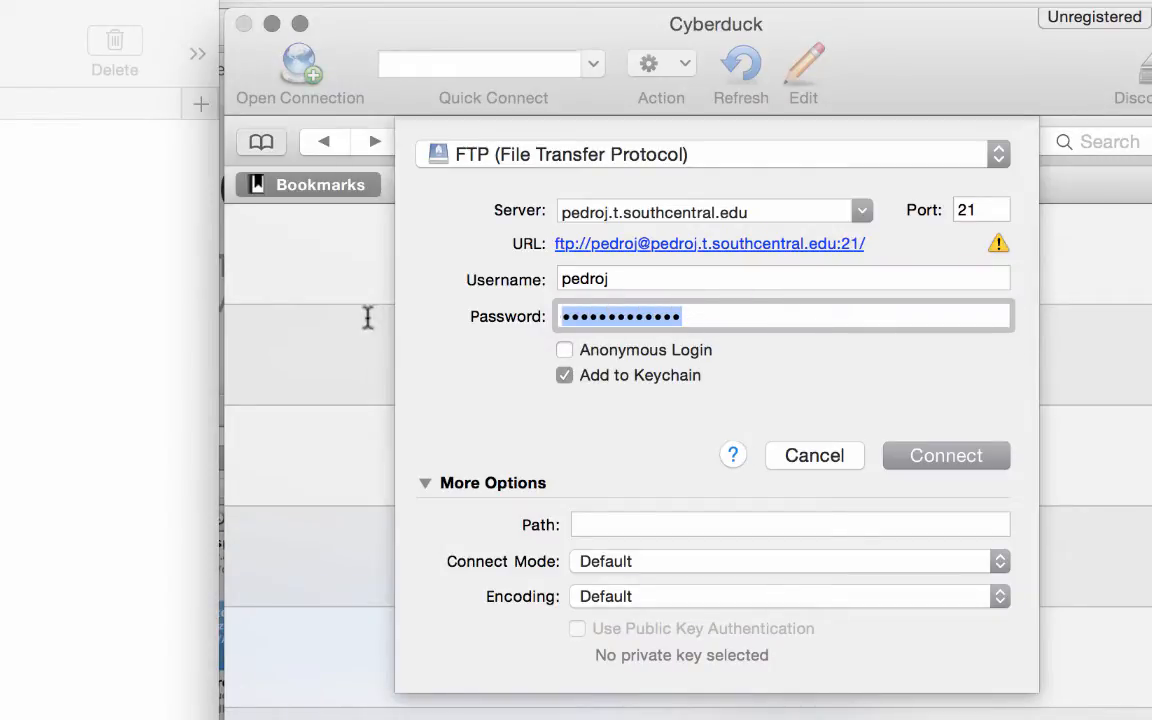
pyautogui.press('Backspace')
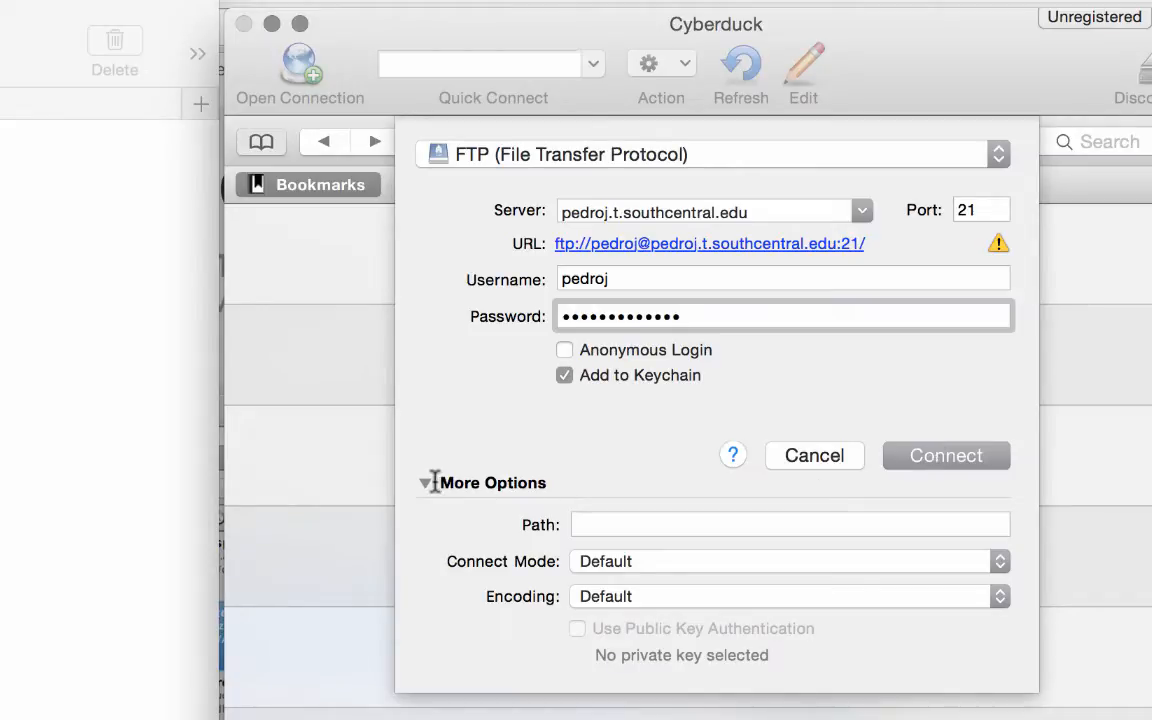
pyautogui.click(428, 482)
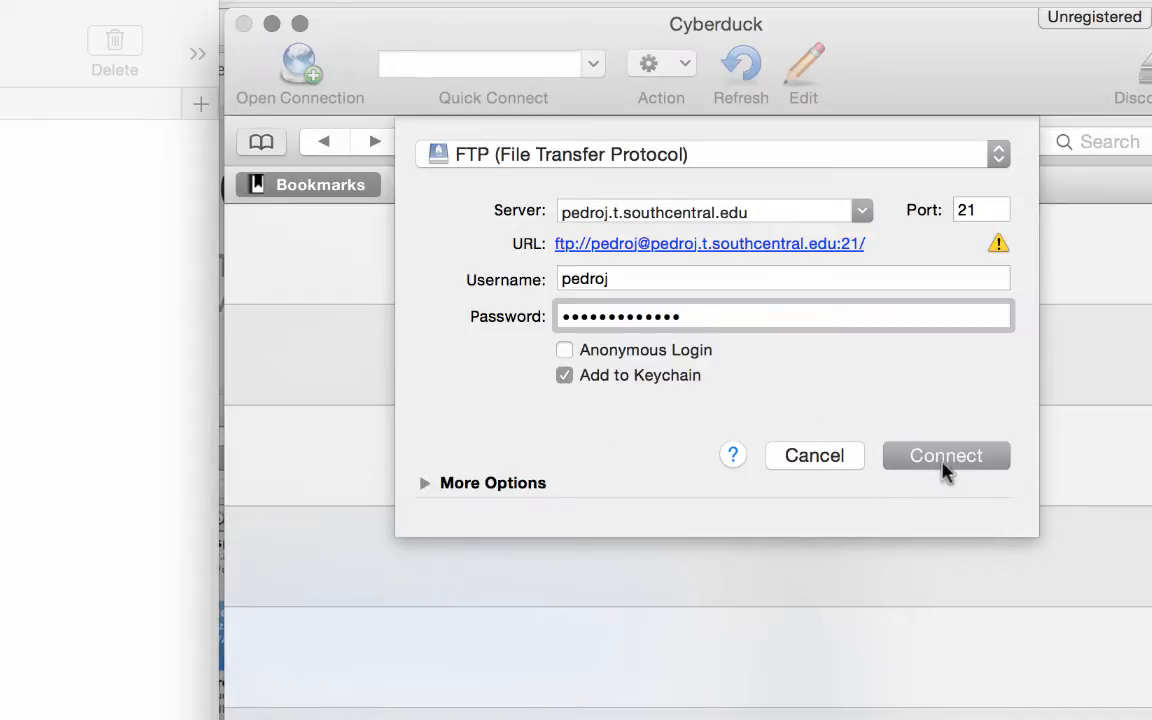
pyautogui.click(946, 456)
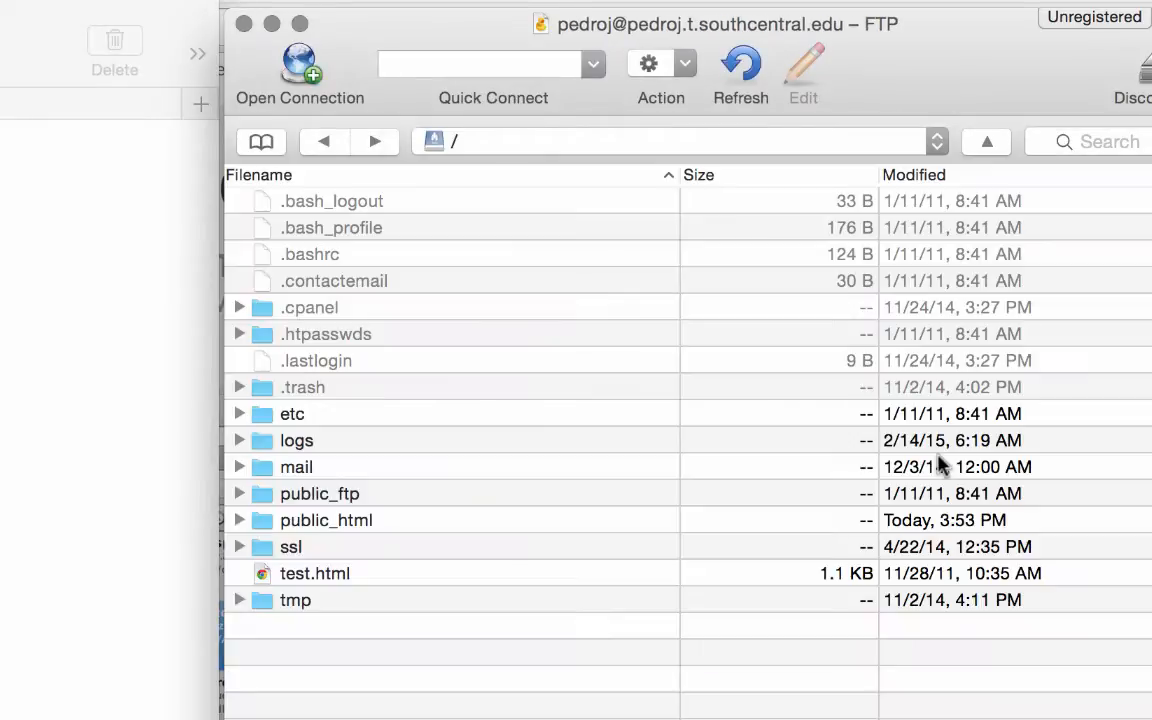
pyautogui.moveTo(530, 184)
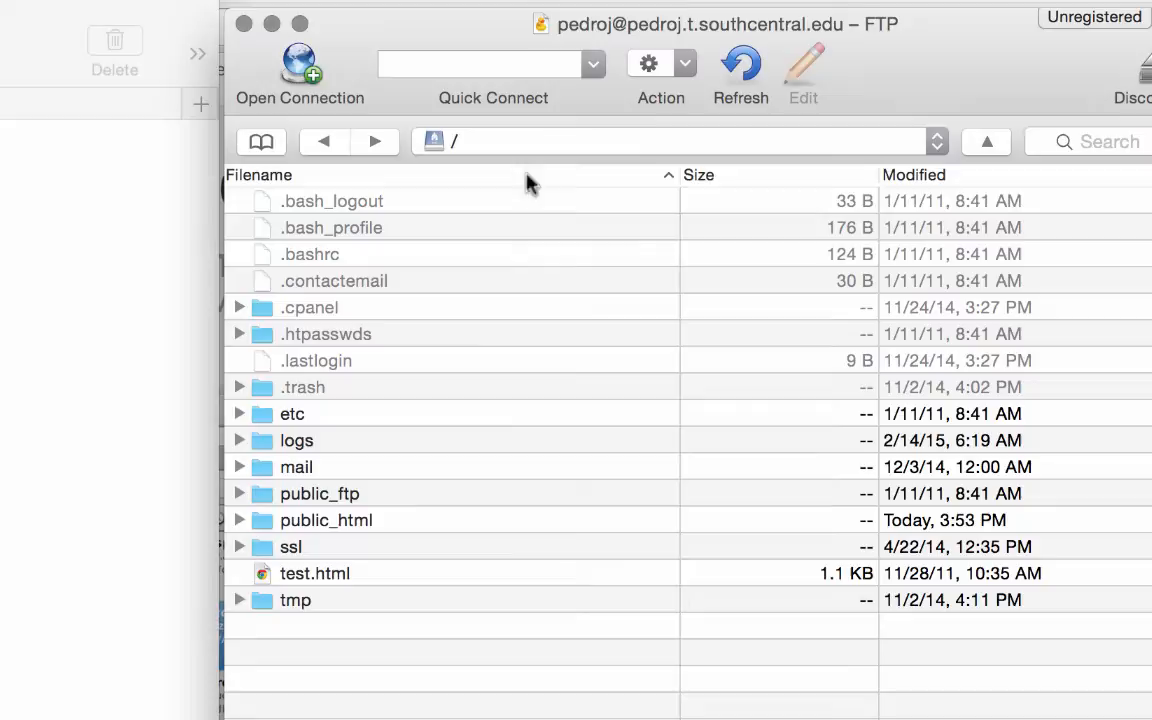
pyautogui.moveTo(304, 532)
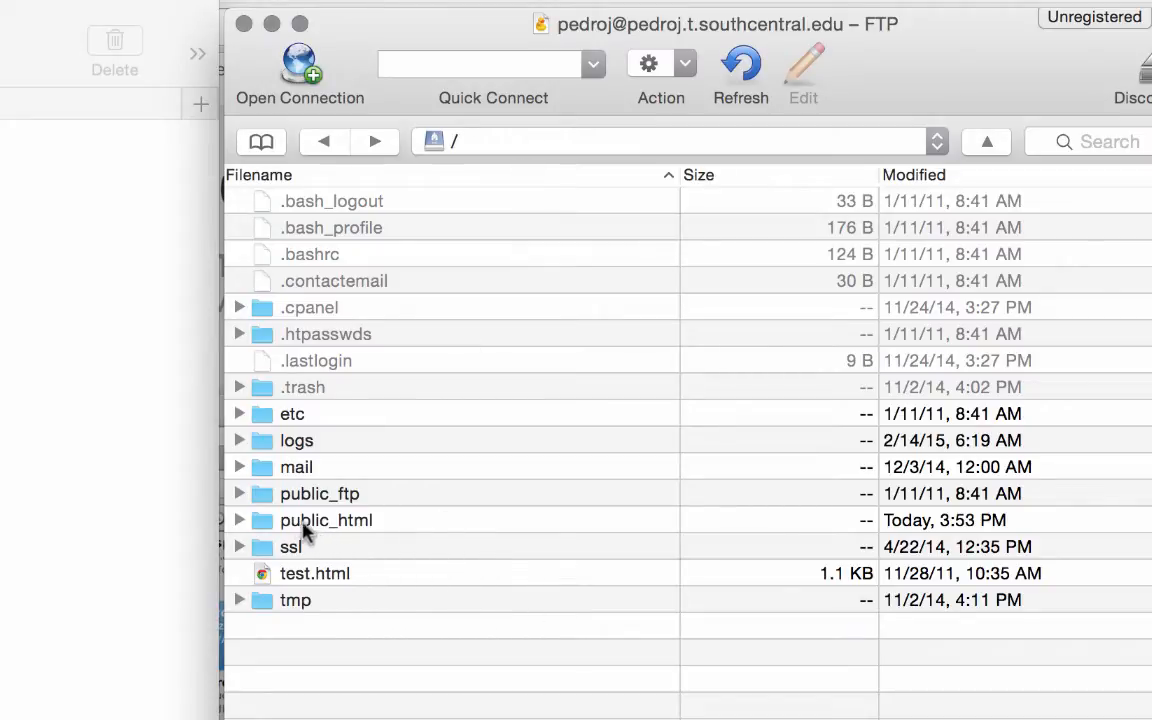
pyautogui.moveTo(294, 530)
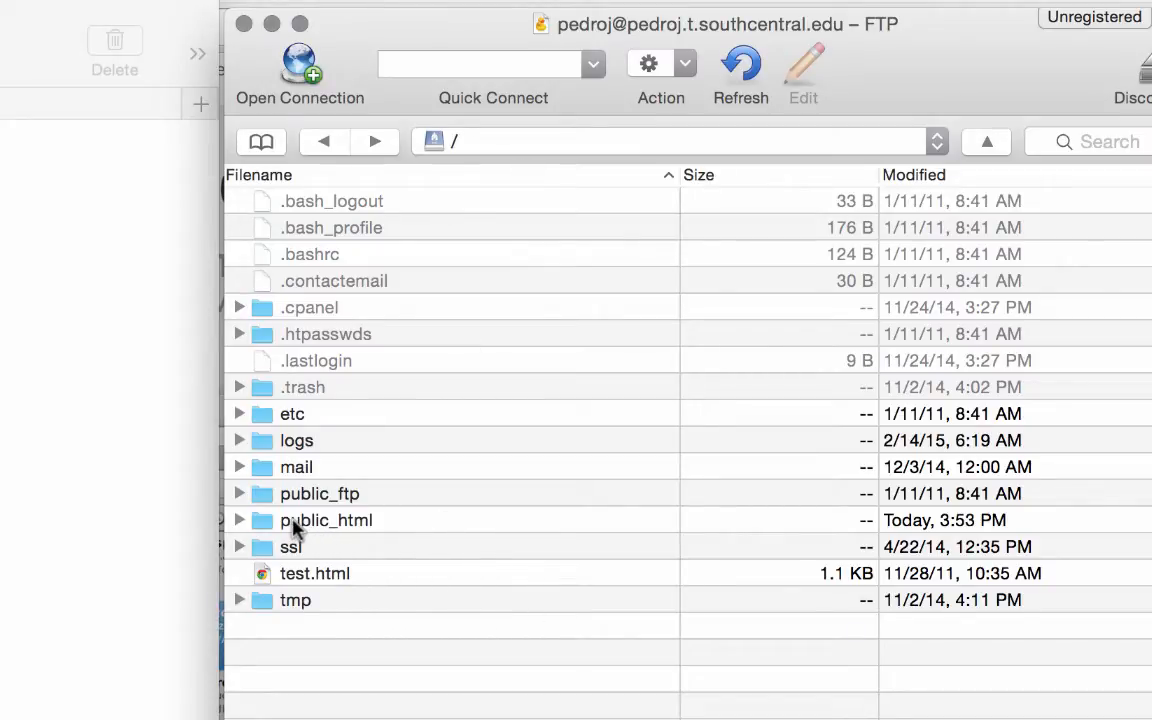
# Open the server's public_html folder listing contact.html, drupal, graphic, index.html and phpDemo.
pyautogui.doubleClick(326, 520)
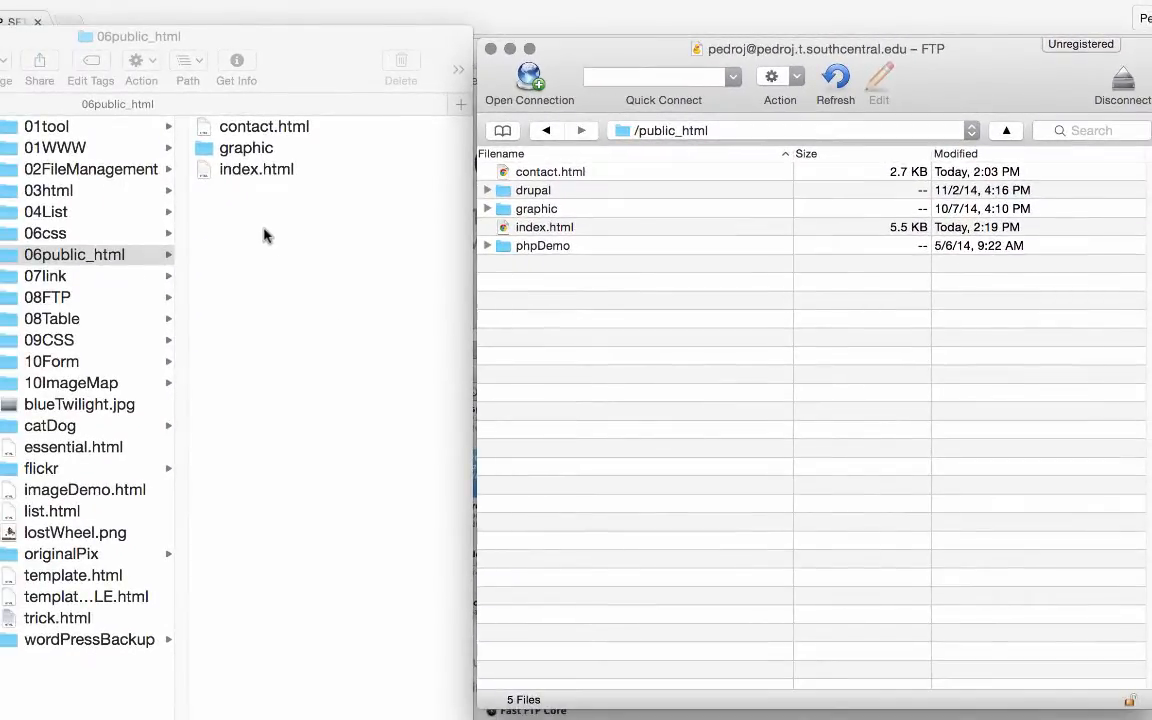
pyautogui.moveTo(236, 254)
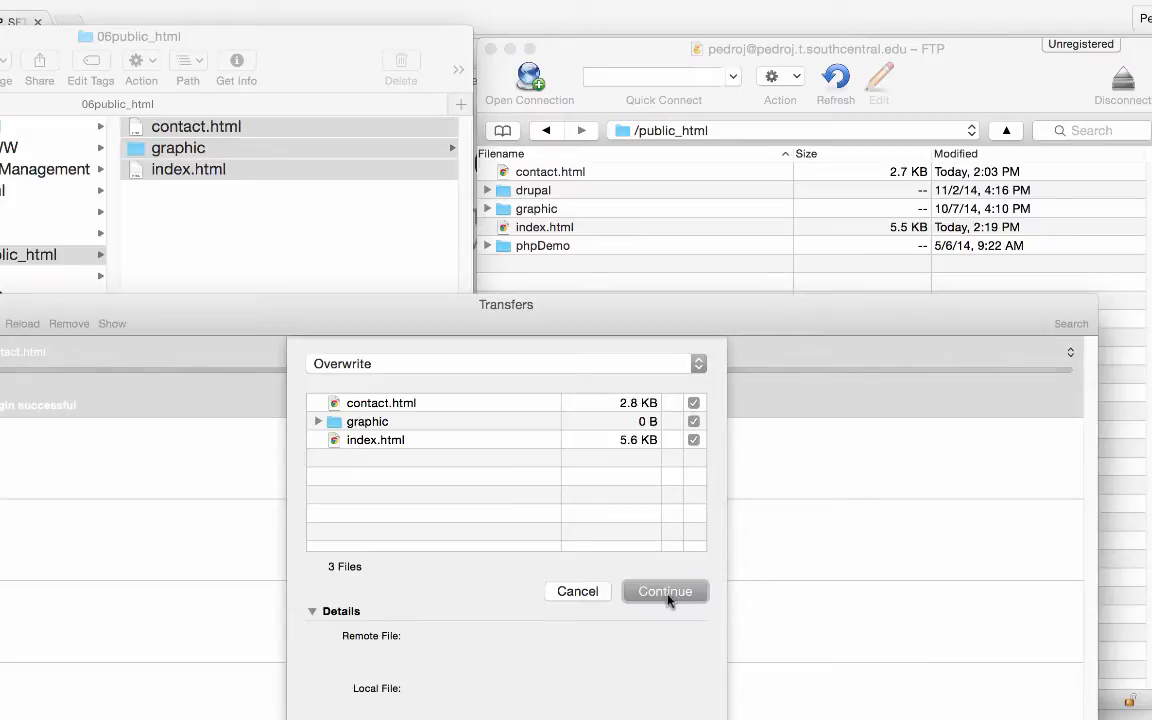
# Upload contact.html, graphic and index.html to /public_html, overwriting the server copies.
pyautogui.click(664, 592)
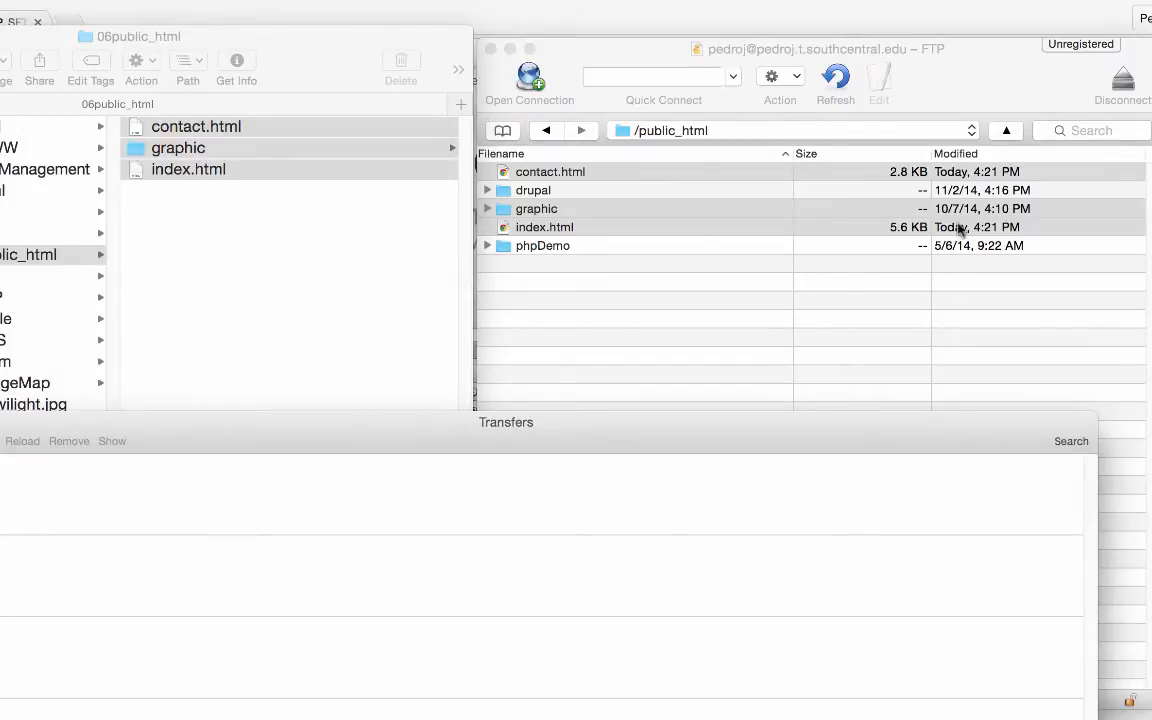
pyautogui.moveTo(992, 180)
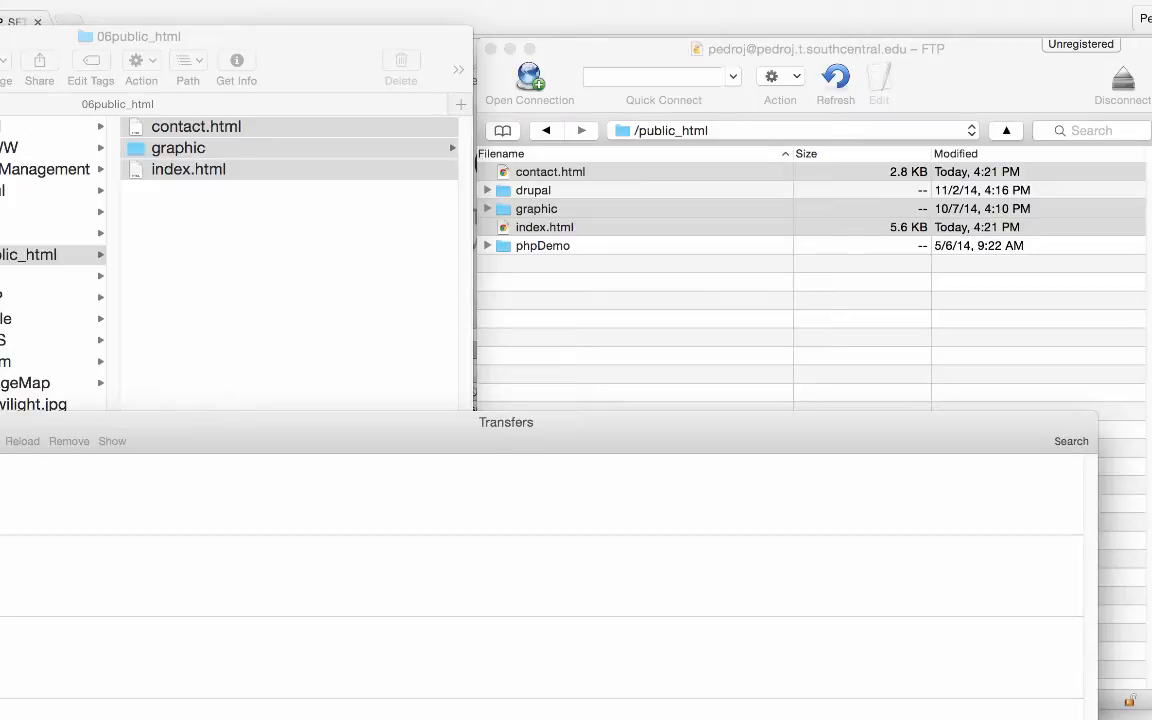
pyautogui.moveTo(1002, 588)
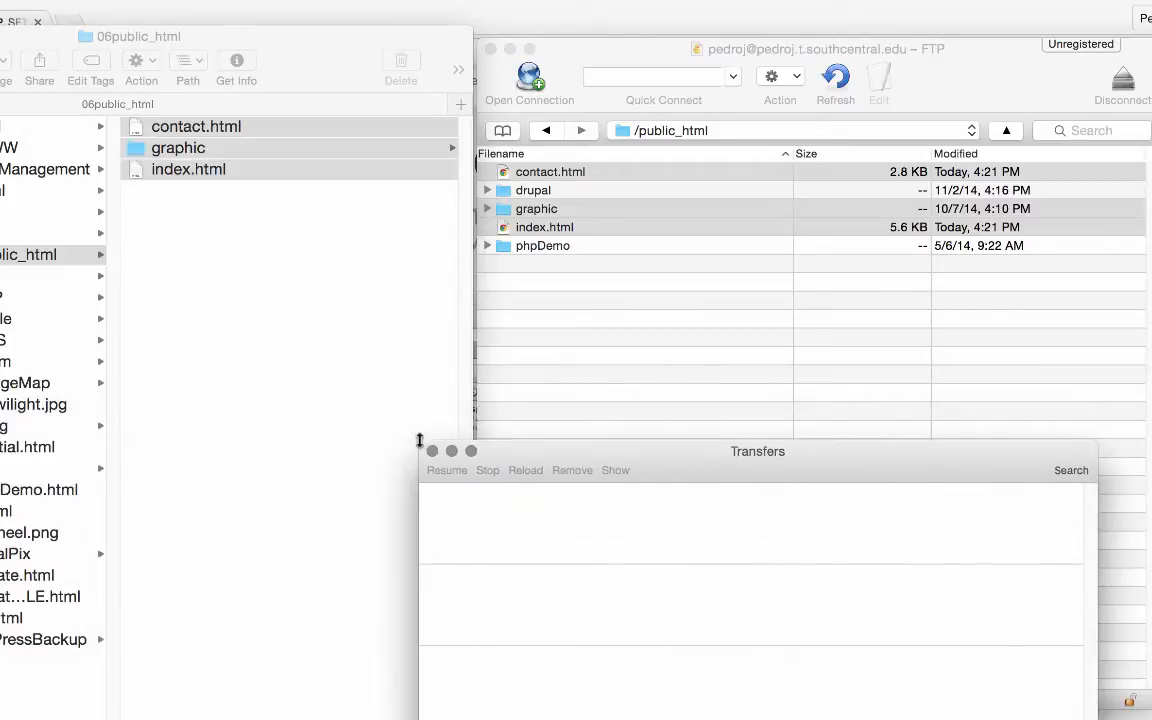
pyautogui.moveTo(800, 346)
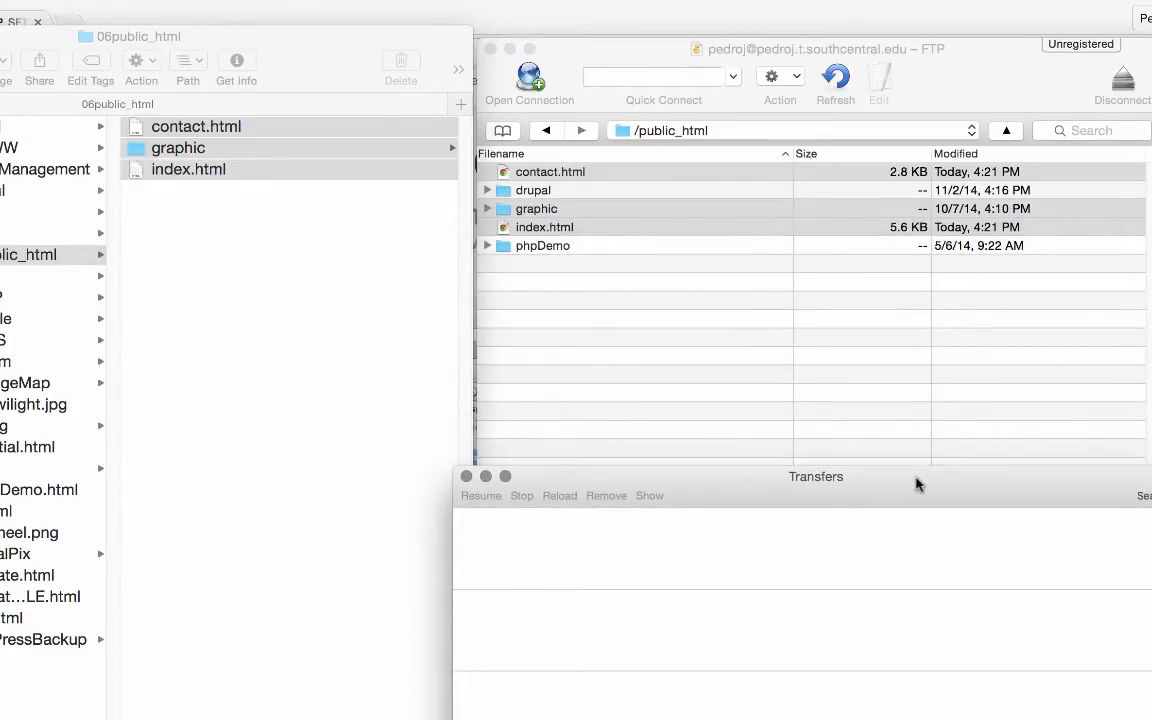
pyautogui.moveTo(604, 314)
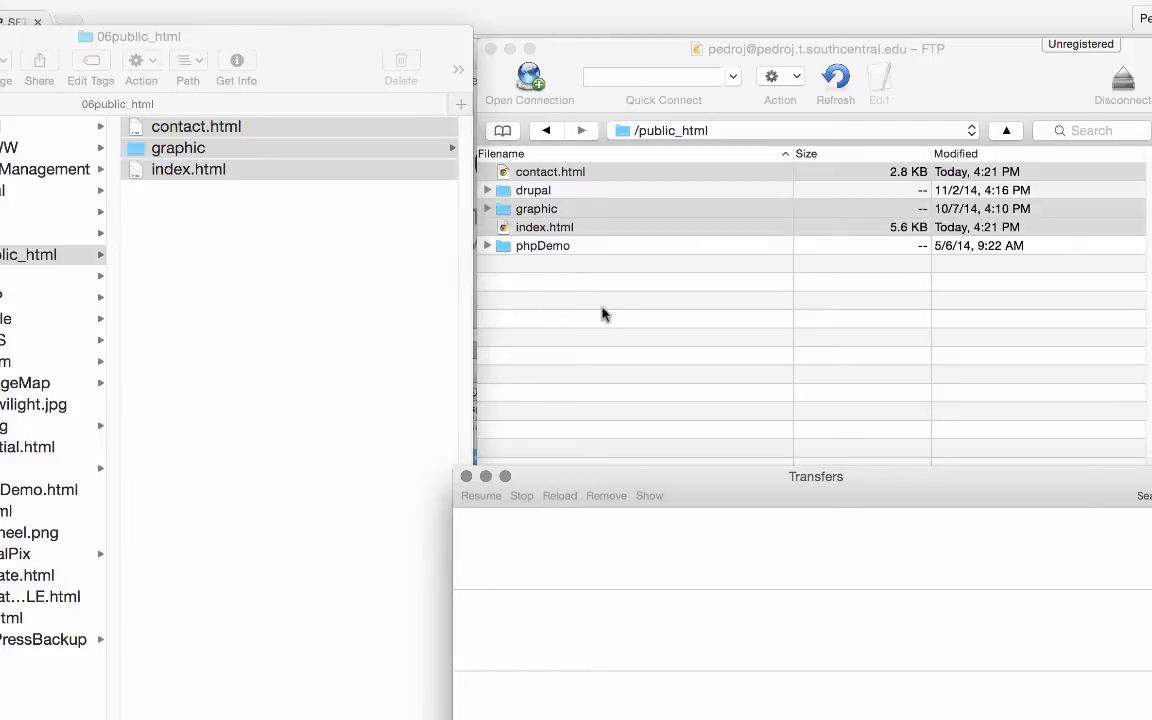
# Switch to Google Chrome and head to the pedroj.t site address in a new tab.
pyautogui.press('cmd+tab')
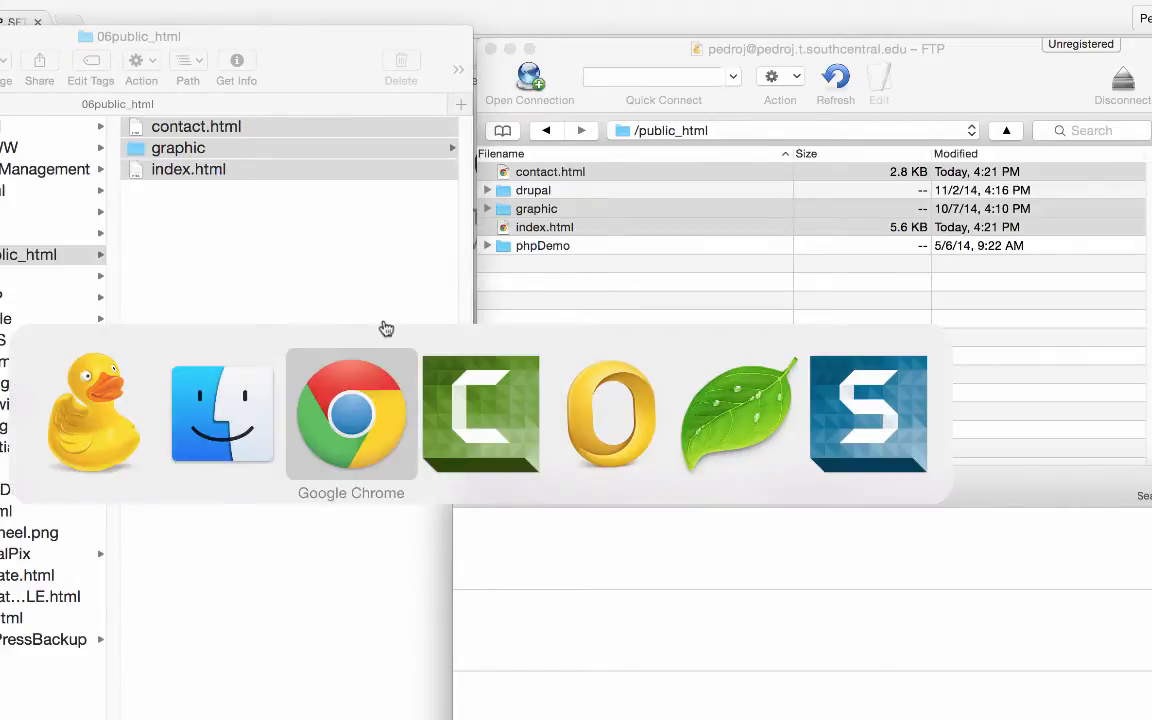
pyautogui.click(352, 412)
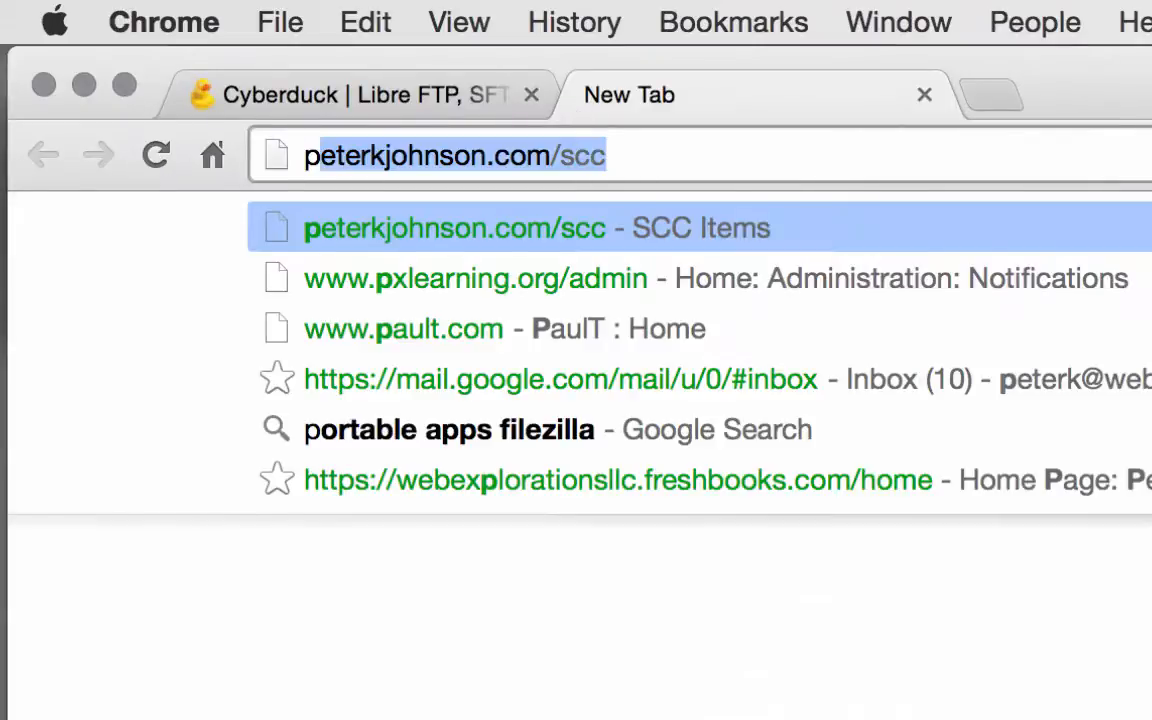
pyautogui.write('pedroj.t')
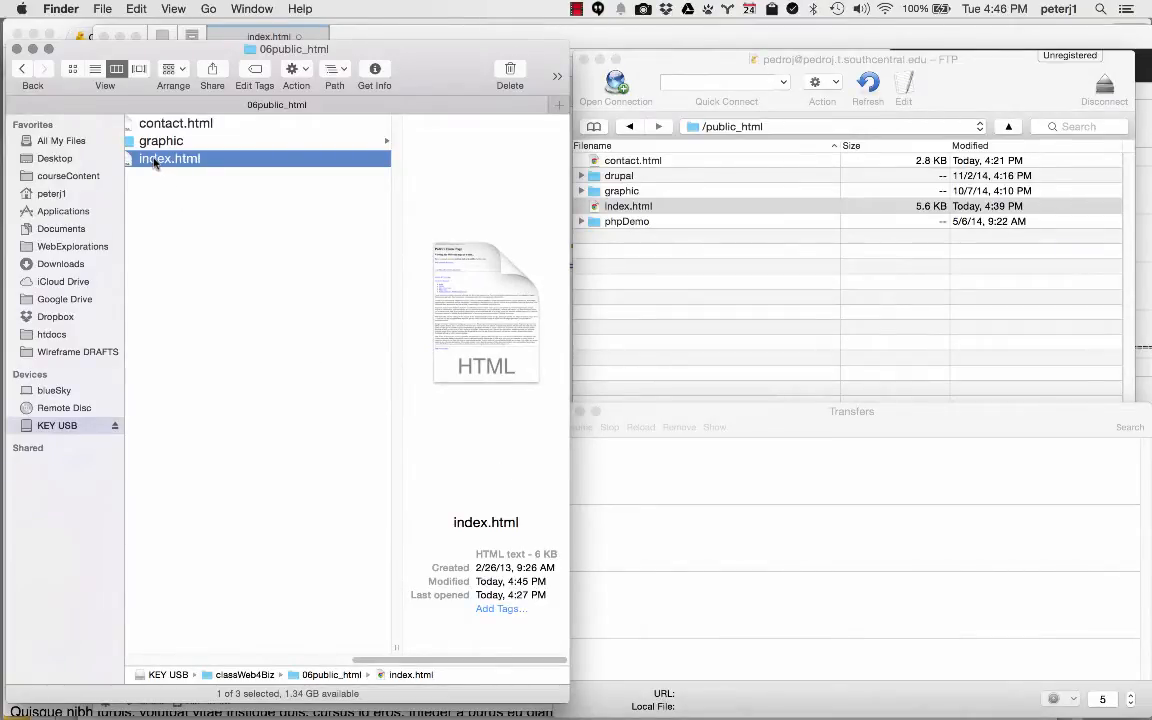
# Open the local index.html in Coda via Open With.
pyautogui.rightClick(156, 160)
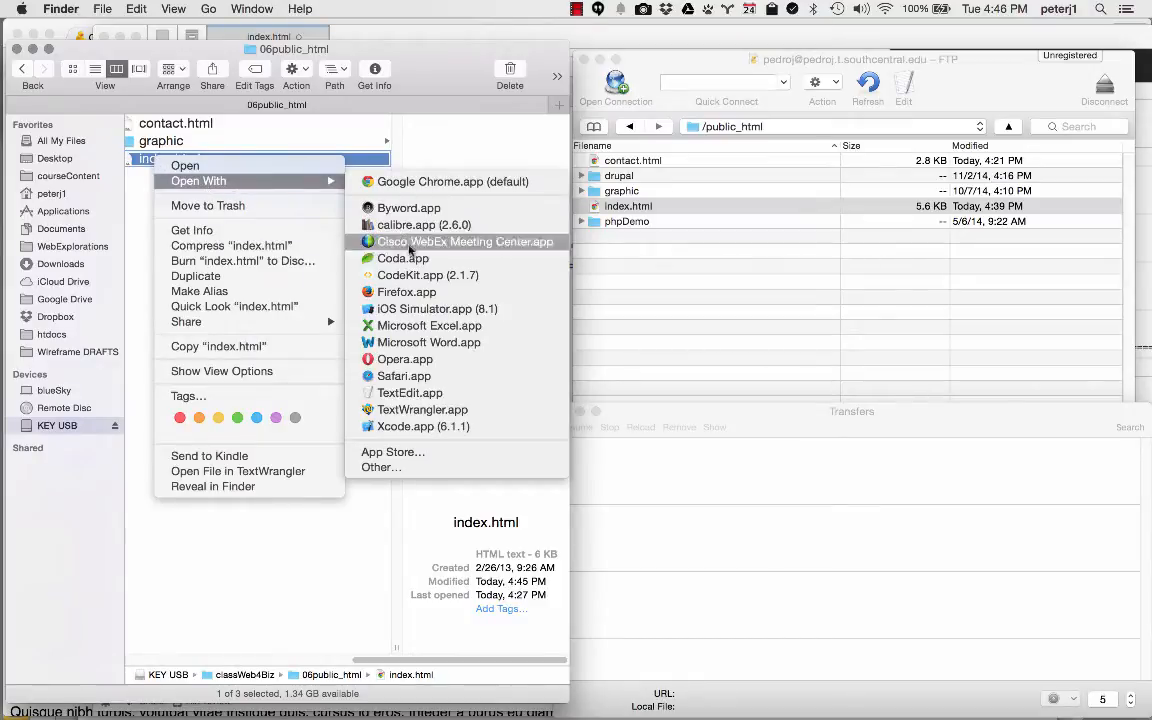
pyautogui.click(400, 258)
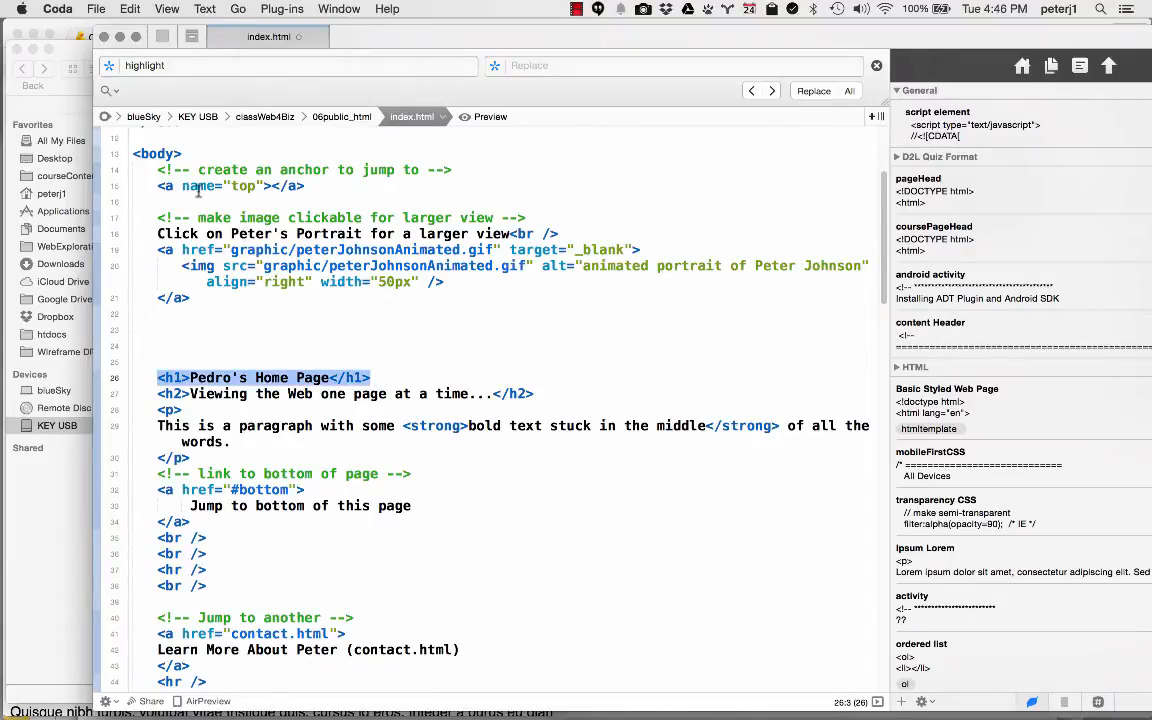
# Change the h1 heading to 'Pedro's Home Page - Welcome!' and save the file.
pyautogui.scroll(-3)
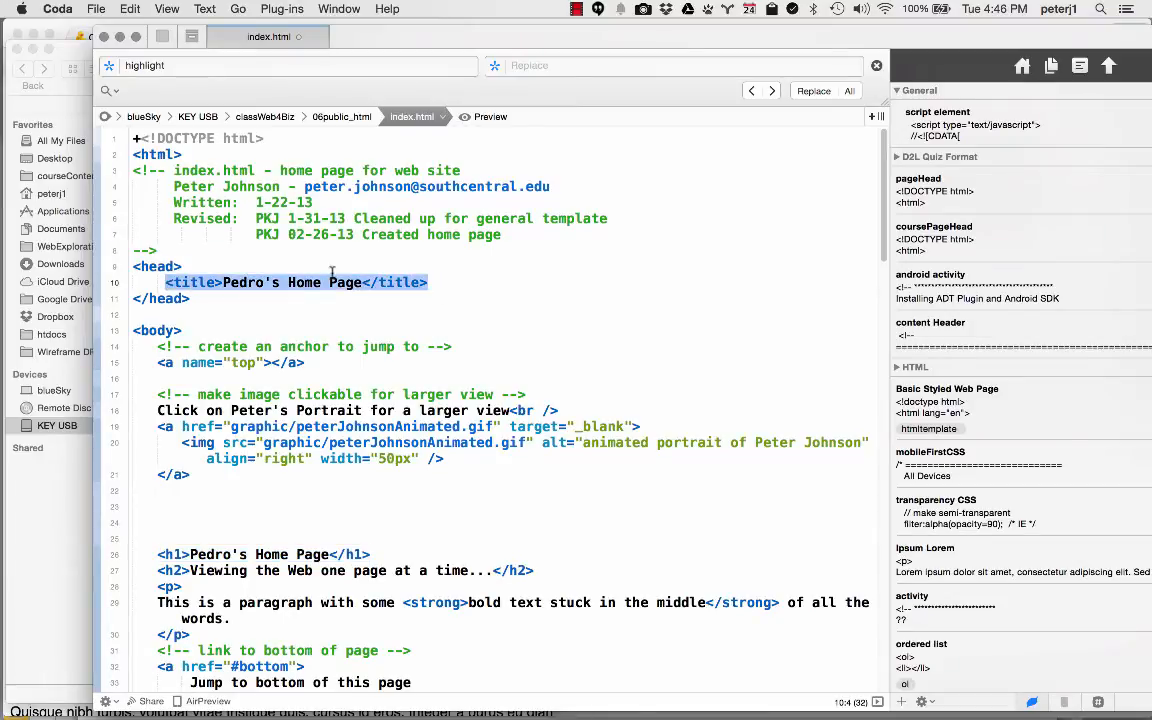
pyautogui.scroll(-3)
pyautogui.write(' - Welcom')
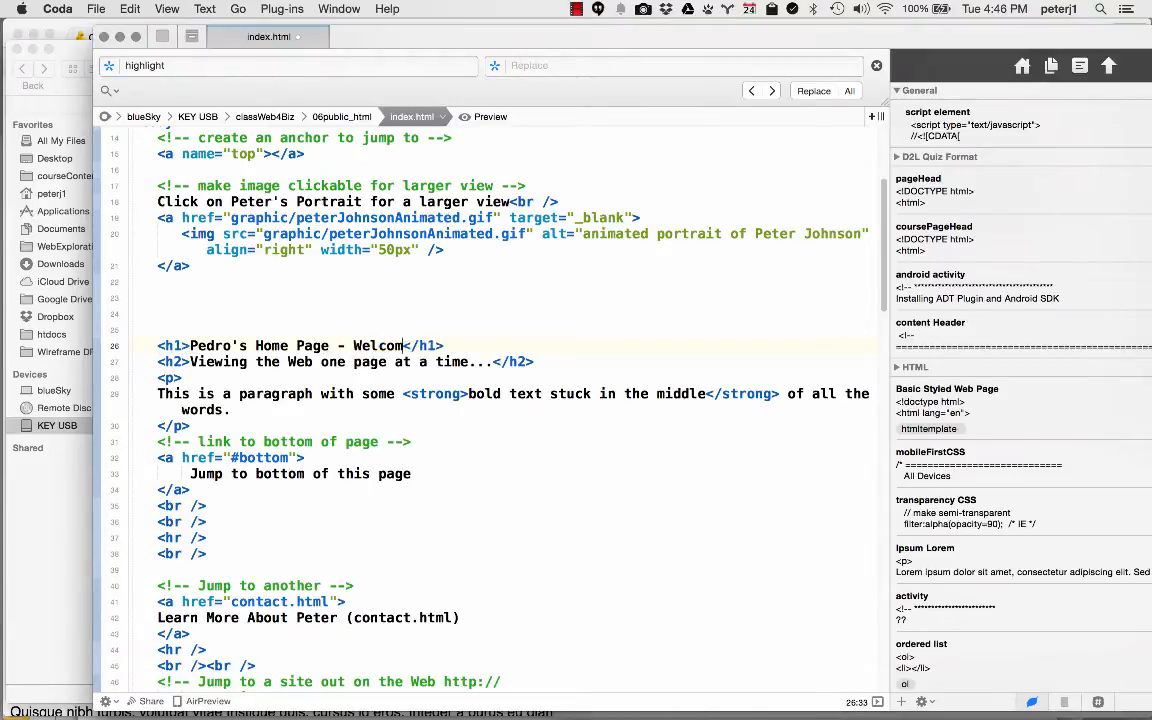
pyautogui.write('e!')
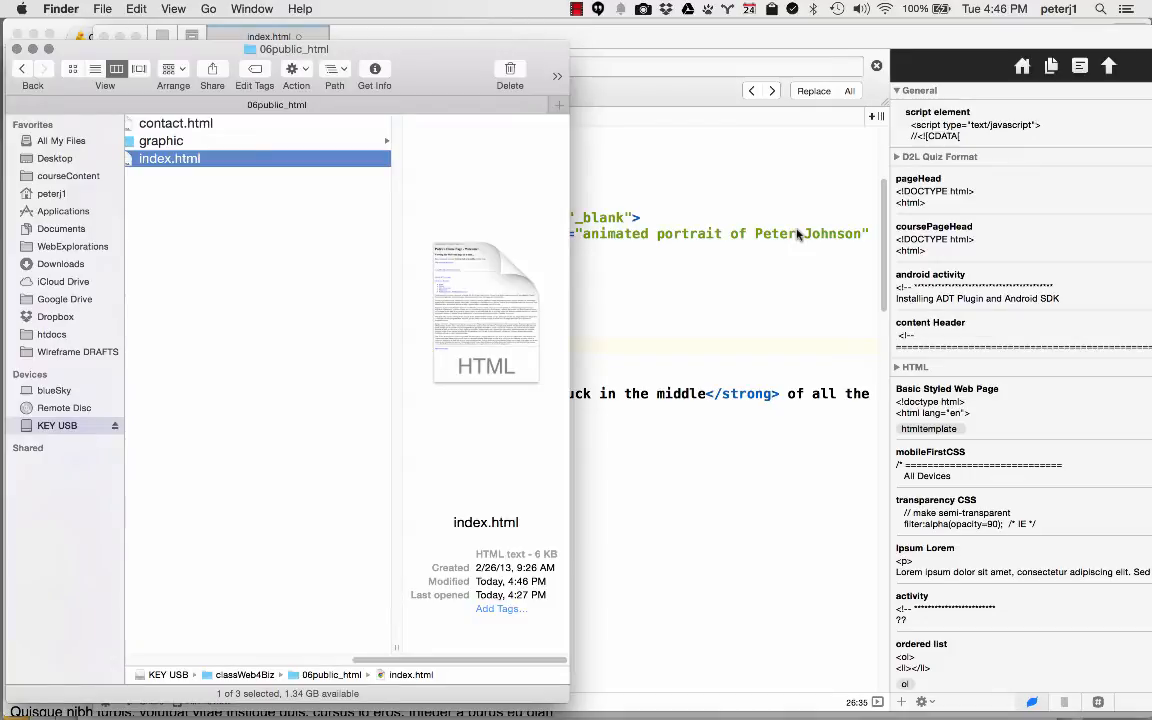
# Re-upload the edited index.html to /public_html in Cyberduck, overwriting the server copy.
pyautogui.press('cmd+tab')
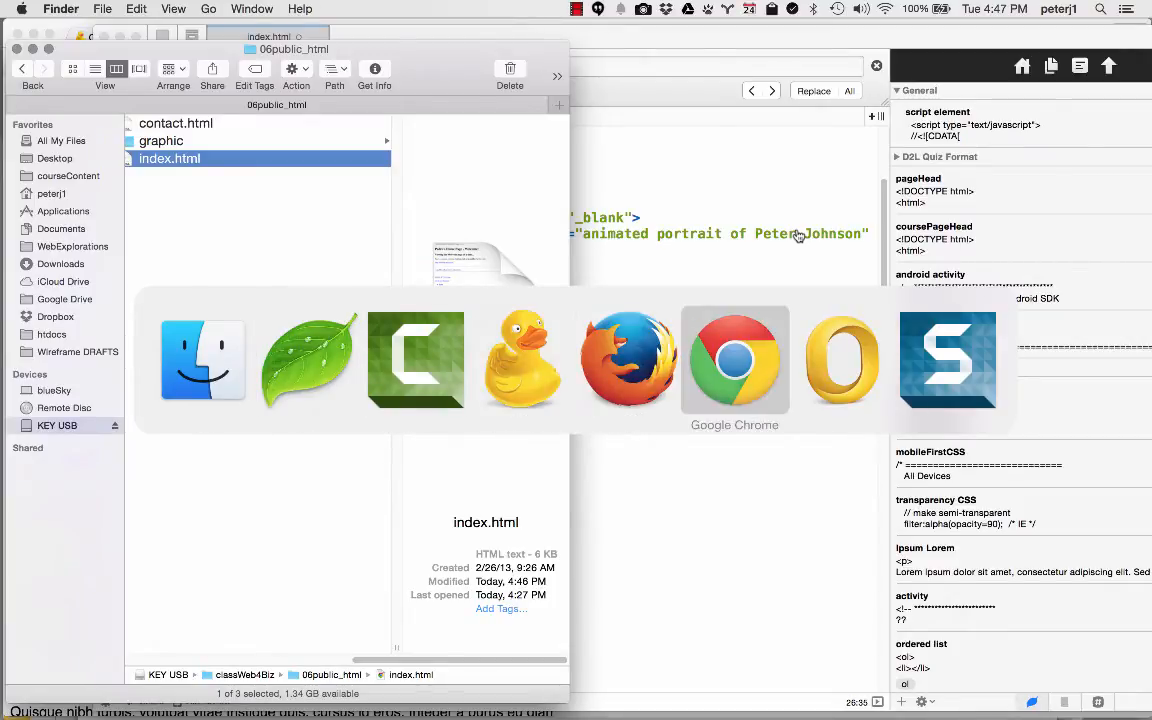
pyautogui.moveTo(520, 360)
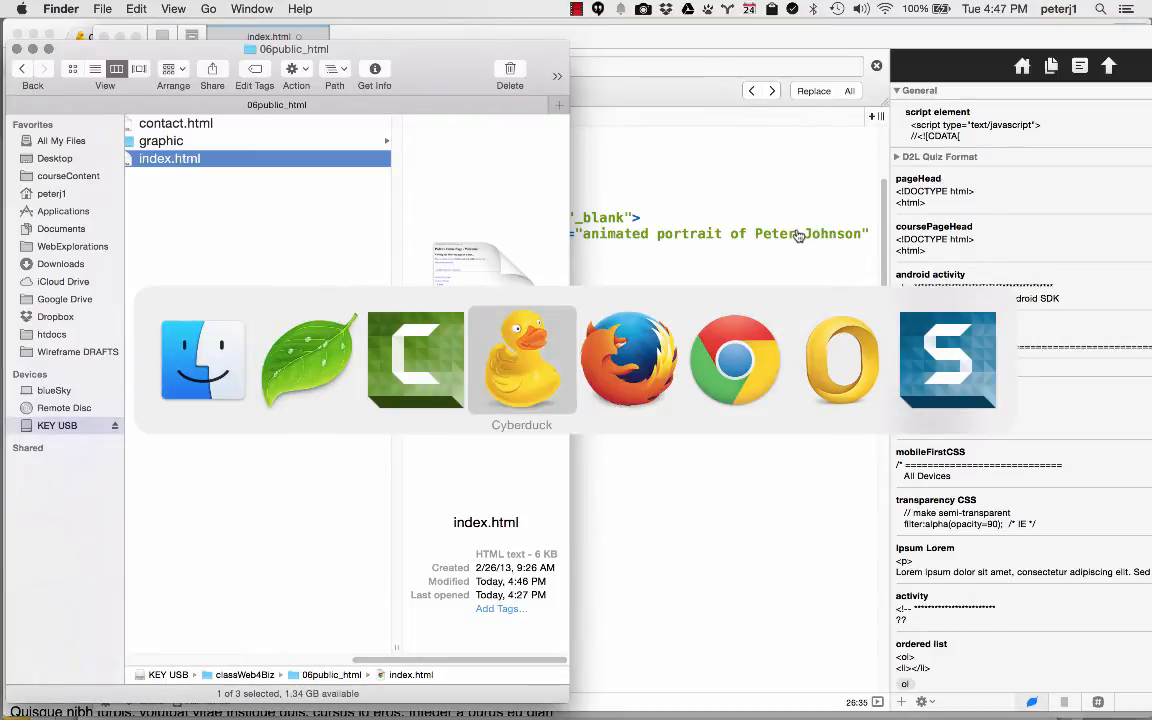
pyautogui.click(520, 360)
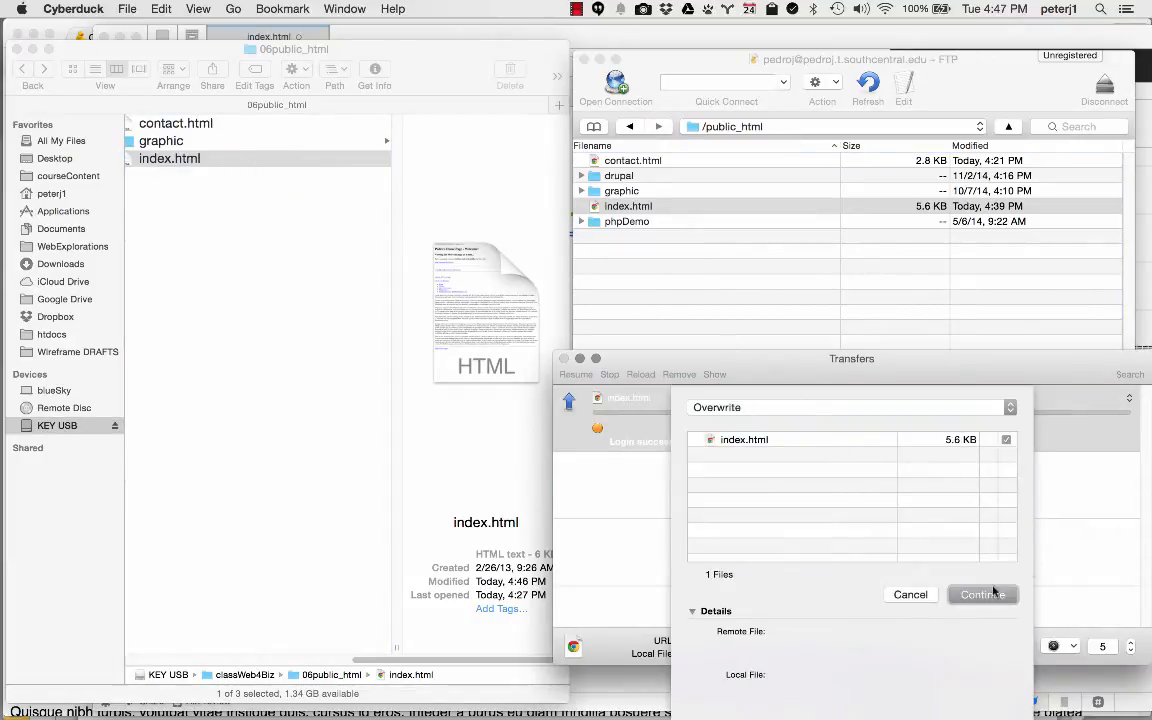
pyautogui.click(982, 594)
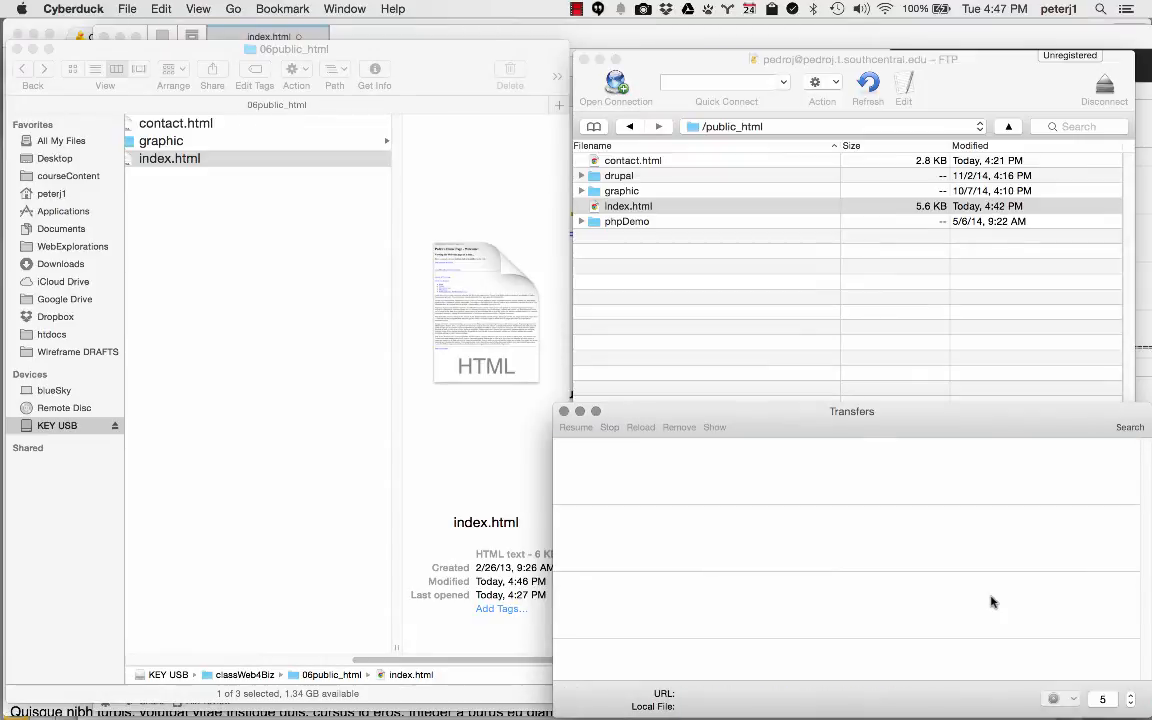
pyautogui.moveTo(704, 436)
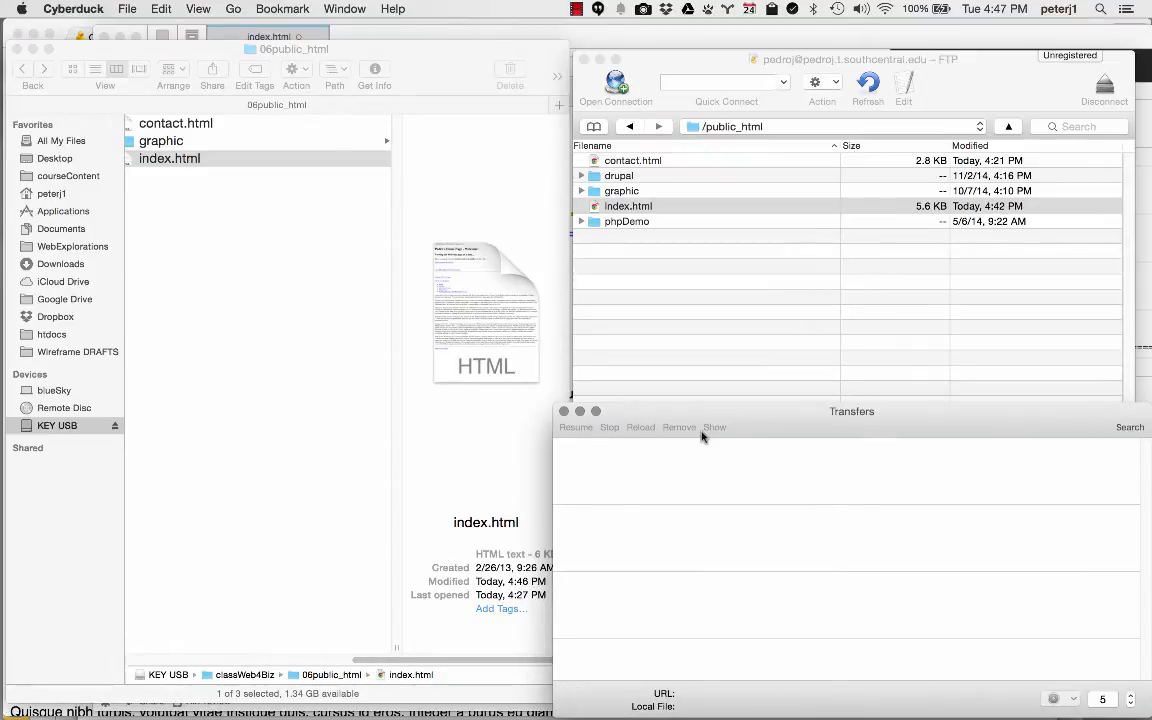
pyautogui.press('cmd+tab')
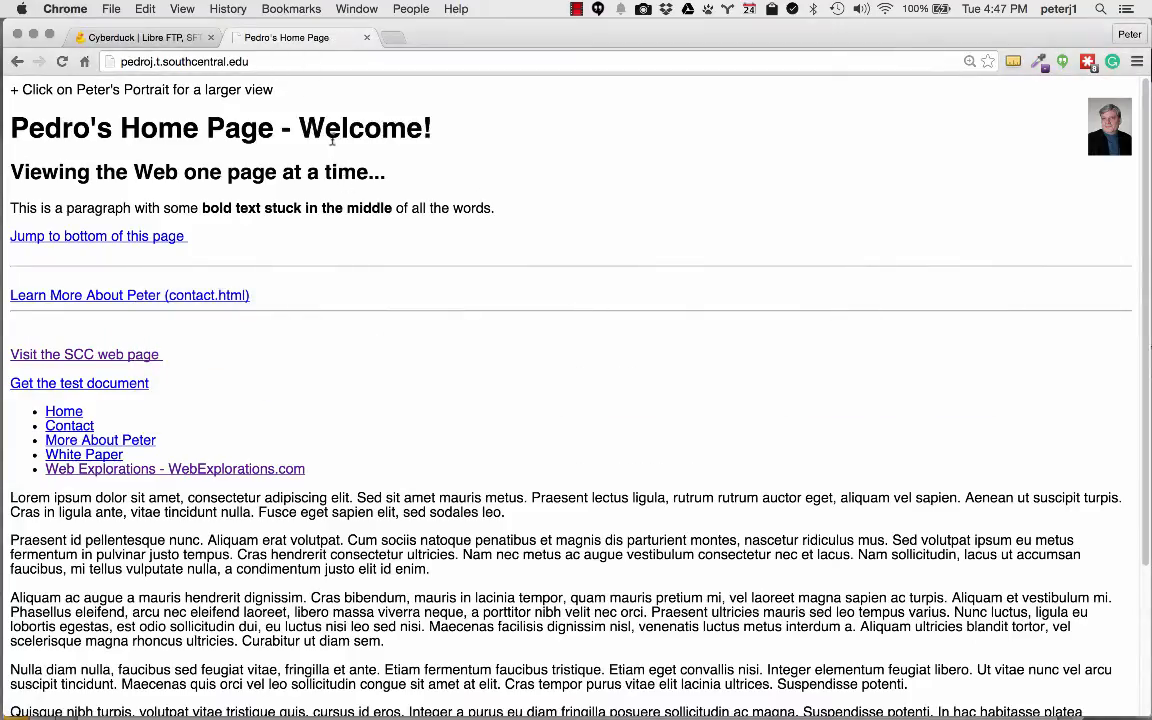
# Select the new '- Welcome!' text in the live page heading to confirm the change.
pyautogui.moveTo(276, 128); pyautogui.dragTo(432, 128)
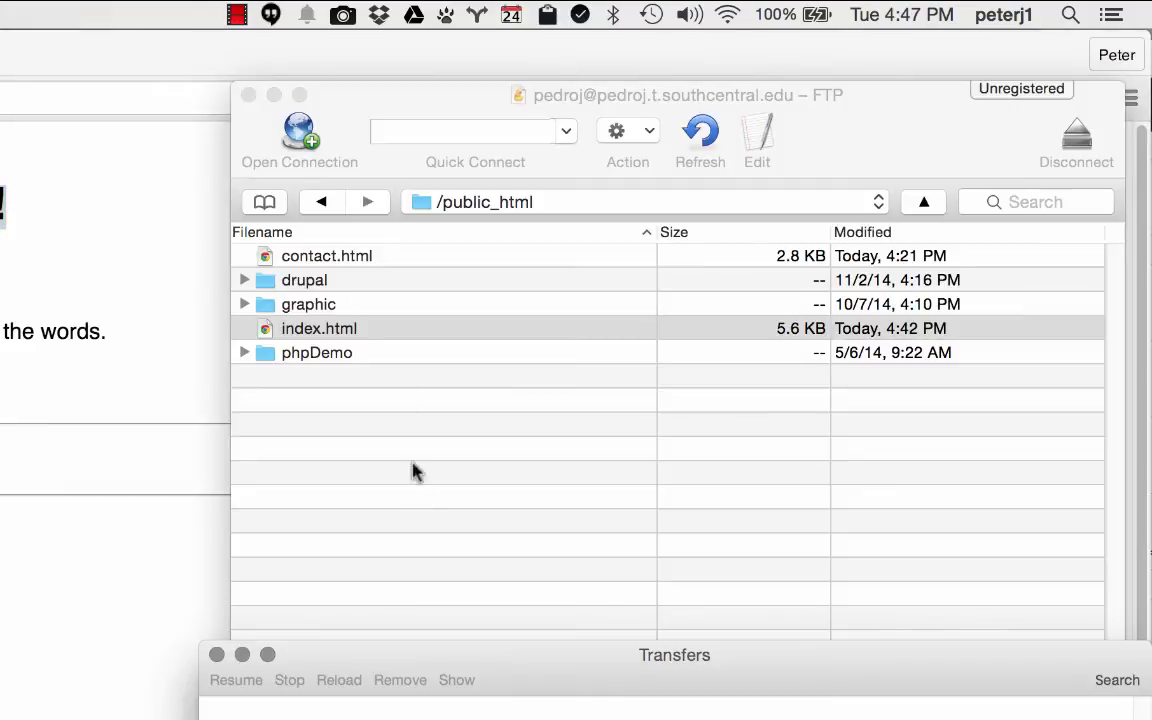
pyautogui.moveTo(536, 406)
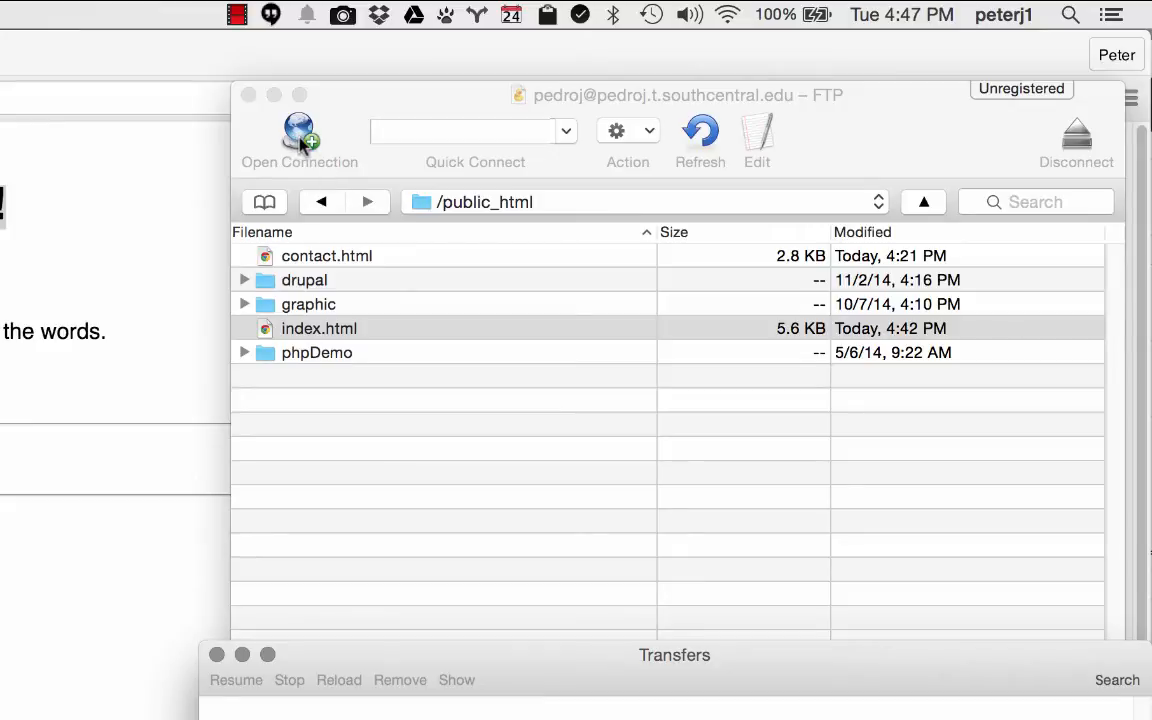
pyautogui.moveTo(522, 338)
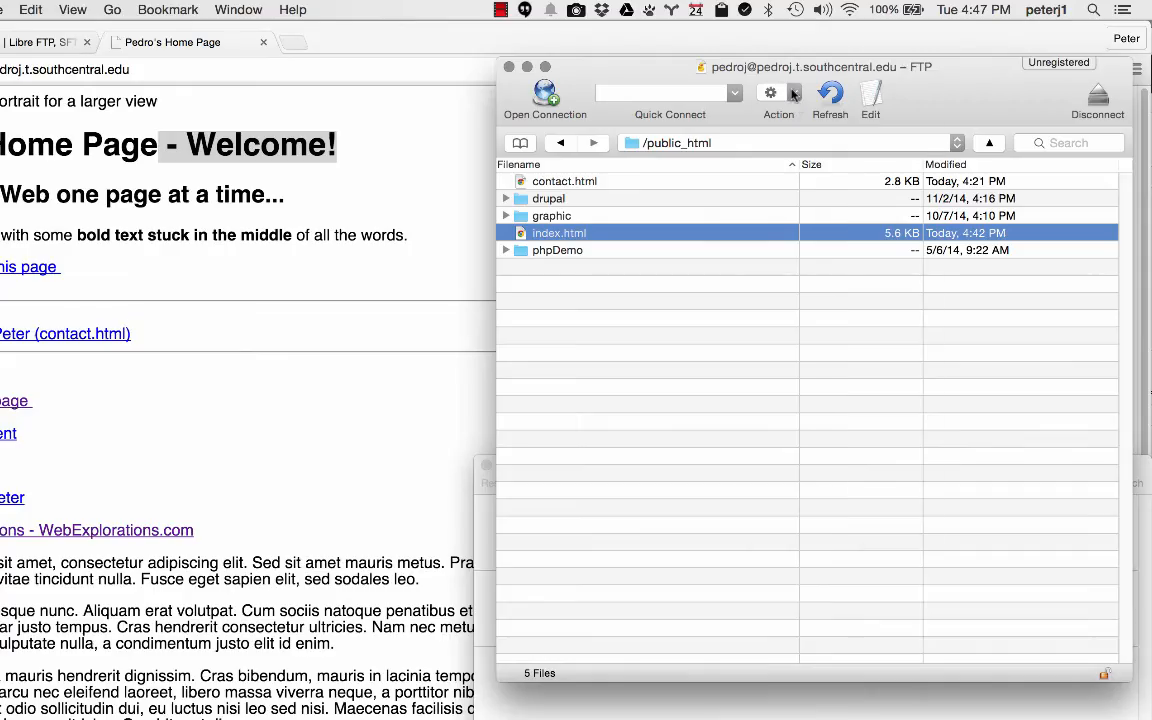
# Save the current FTP connection as a new bookmark via the Action menu.
pyautogui.click(766, 94)
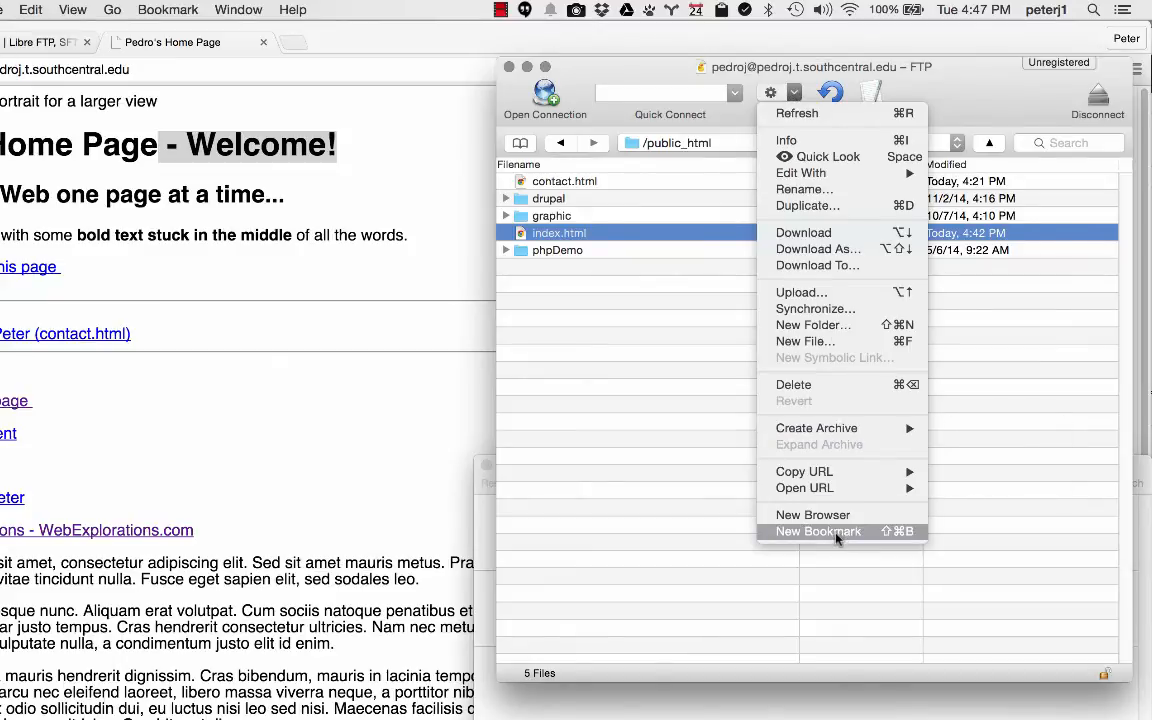
pyautogui.click(816, 532)
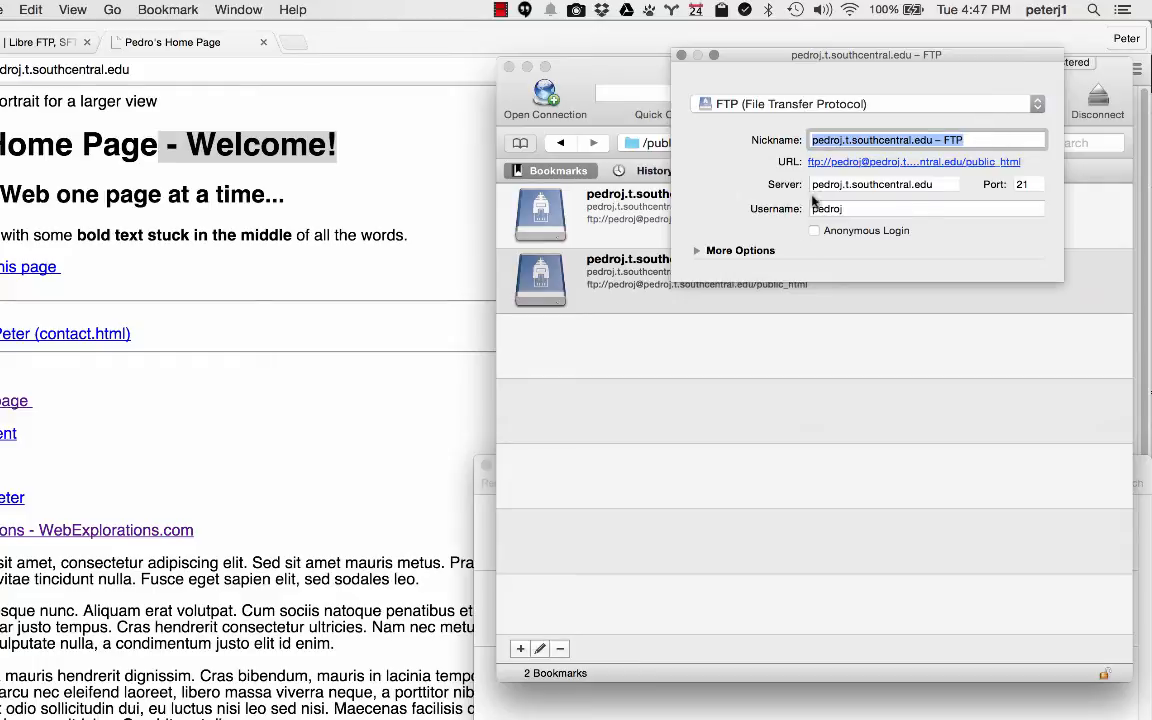
pyautogui.moveTo(686, 62)
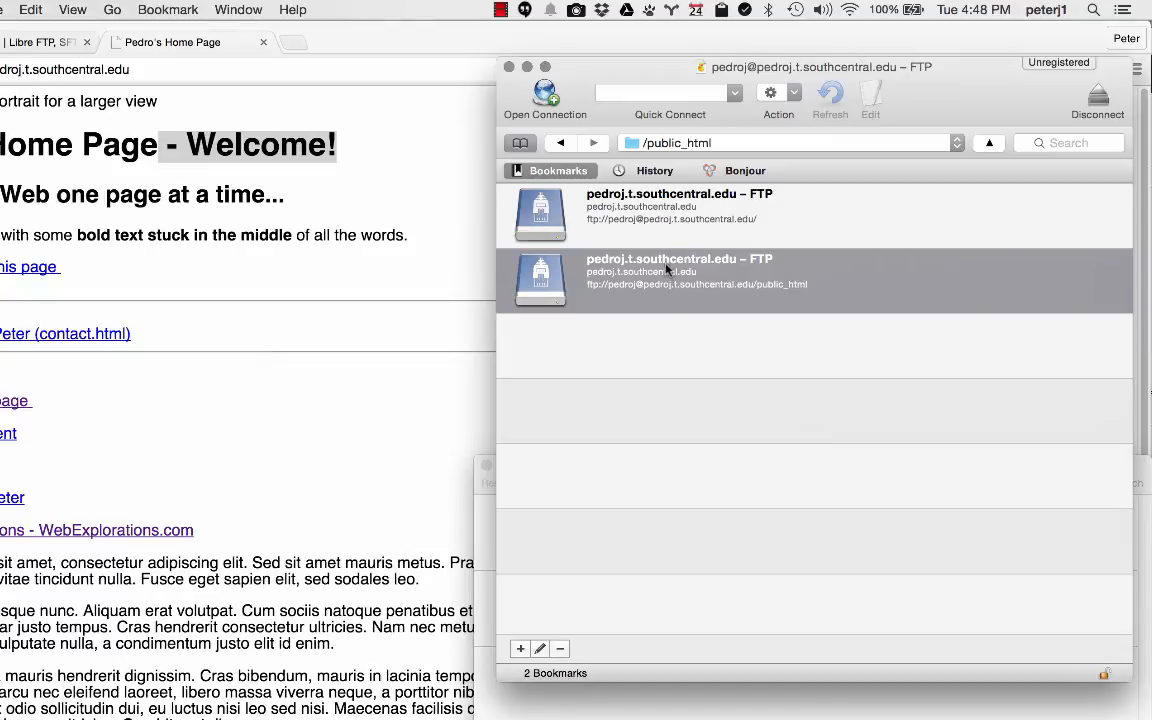
# Delete the duplicate public_html bookmark so only one server-root bookmark remains.
pyautogui.click(564, 648)
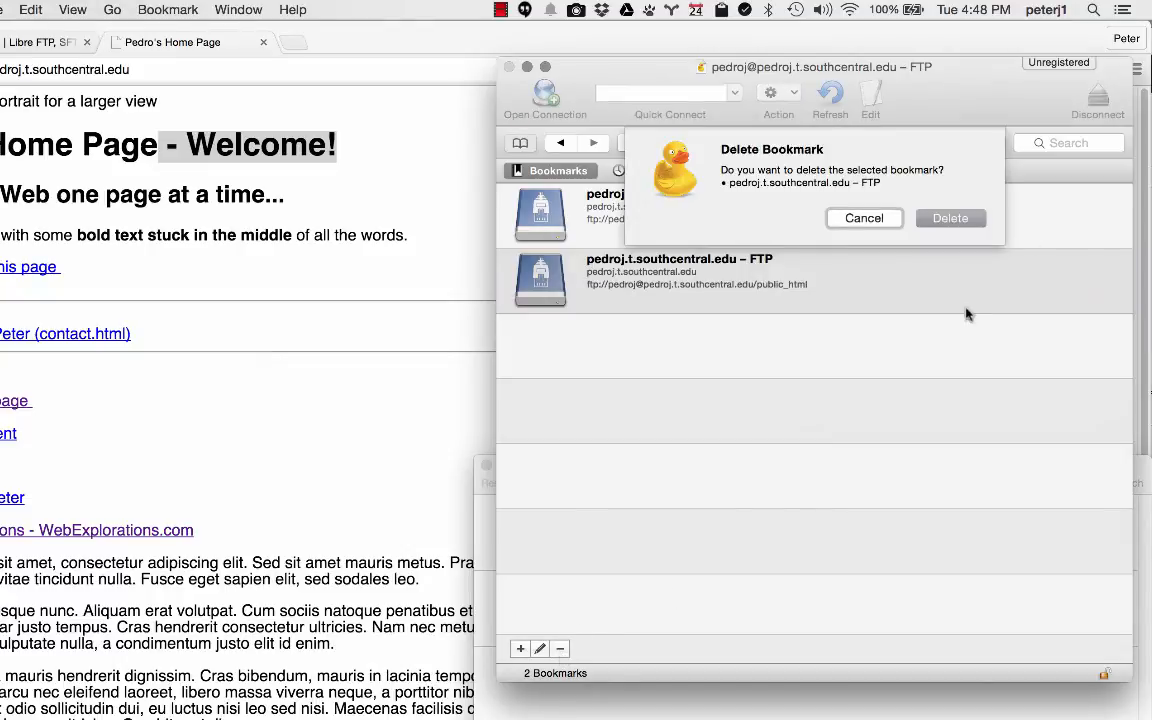
pyautogui.click(950, 218)
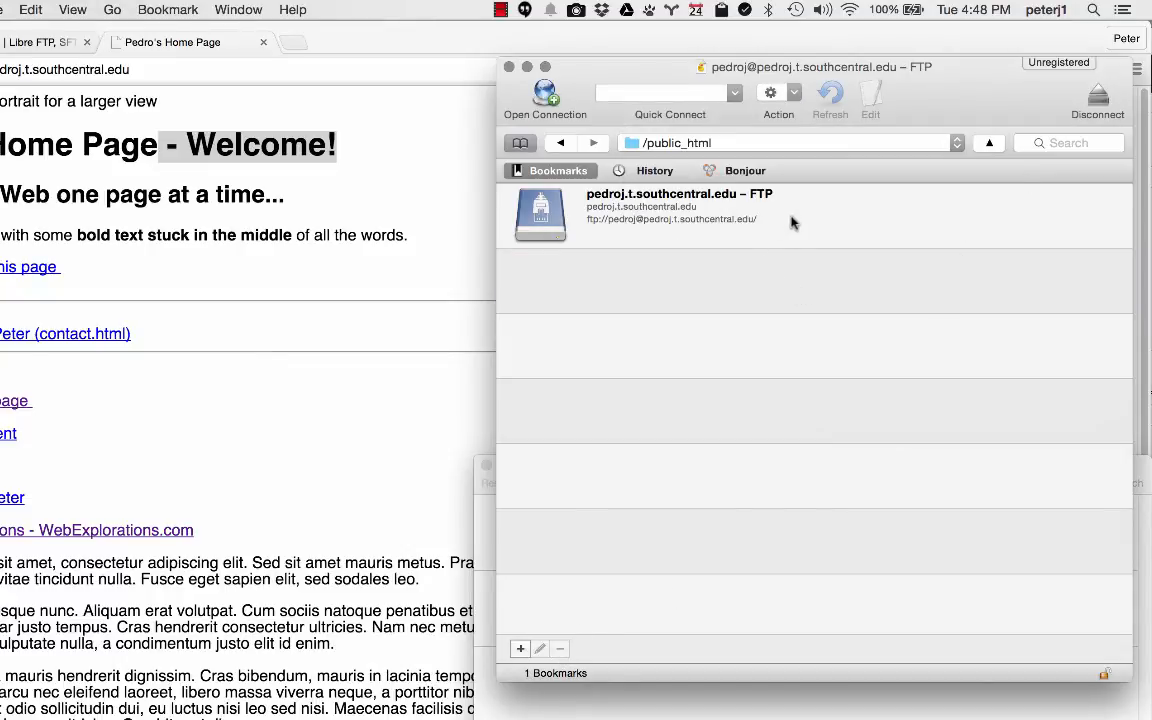
pyautogui.click(652, 206)
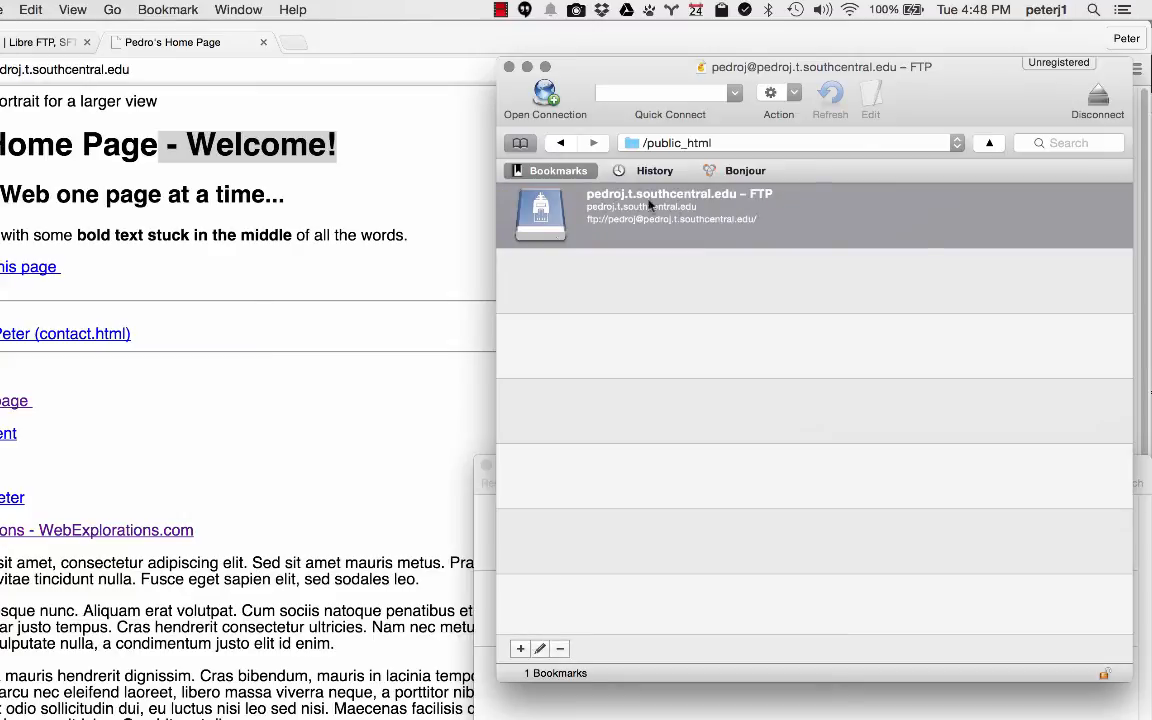
pyautogui.click(546, 652)
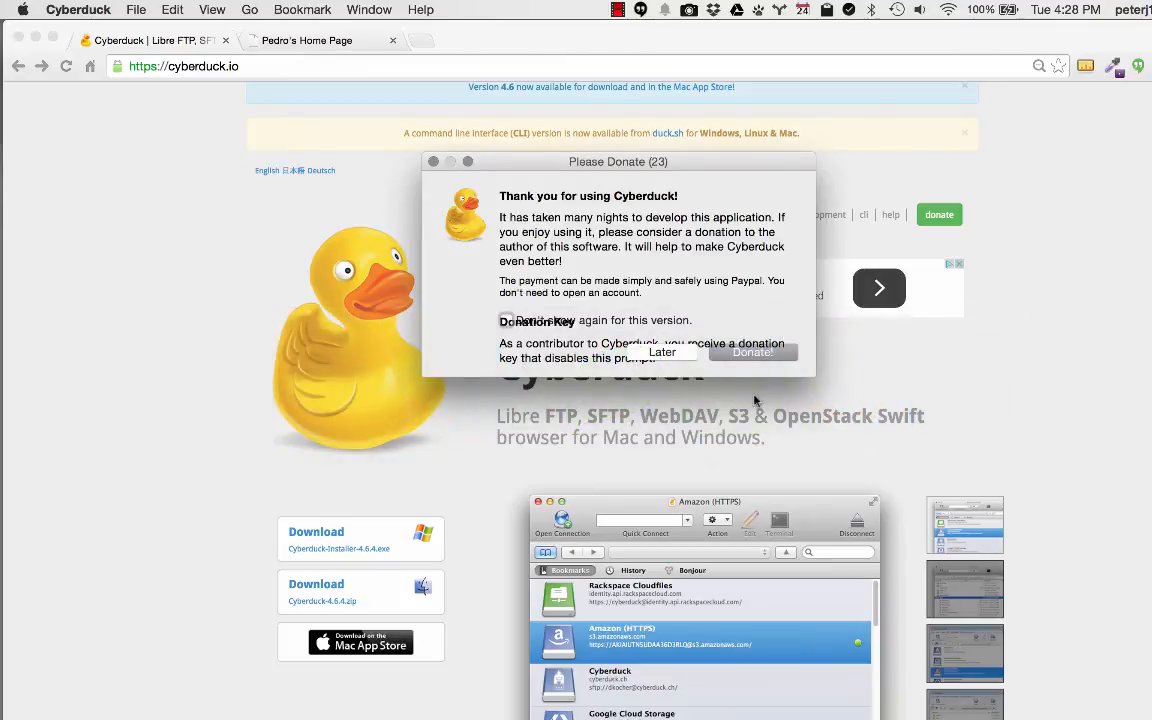
# Tick 'Don't show again for this version' and dismiss the donation prompt with Later.
pyautogui.moveTo(618, 160); pyautogui.dragTo(618, 108)
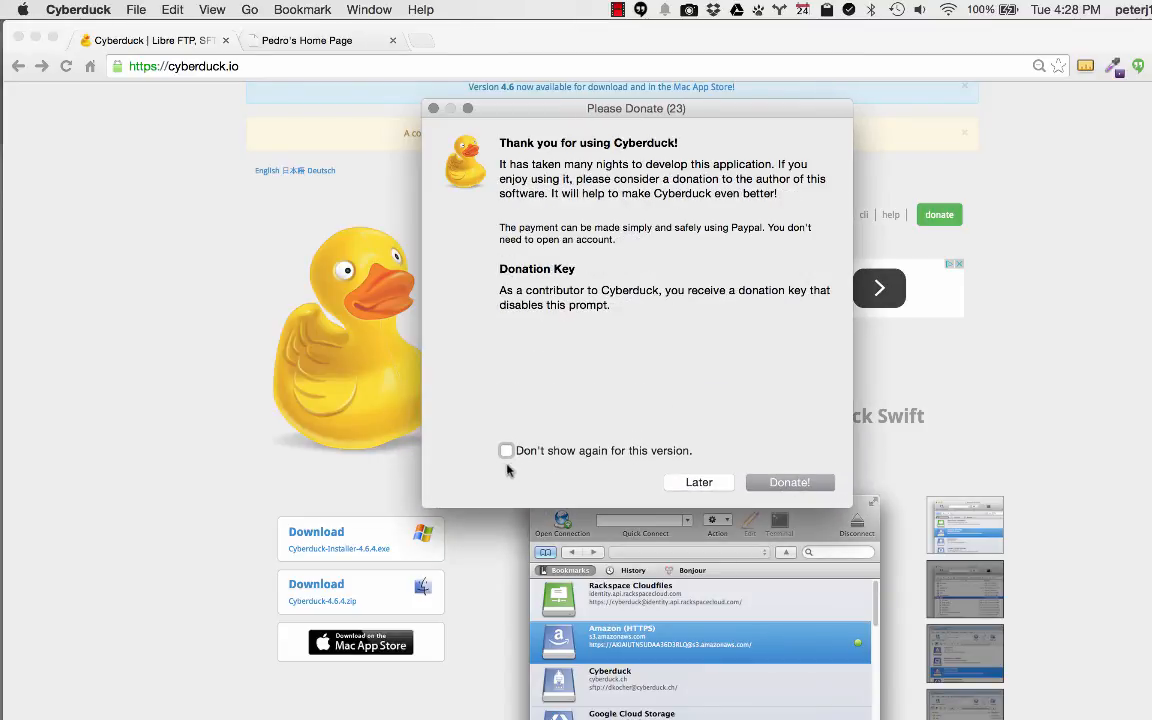
pyautogui.click(506, 450)
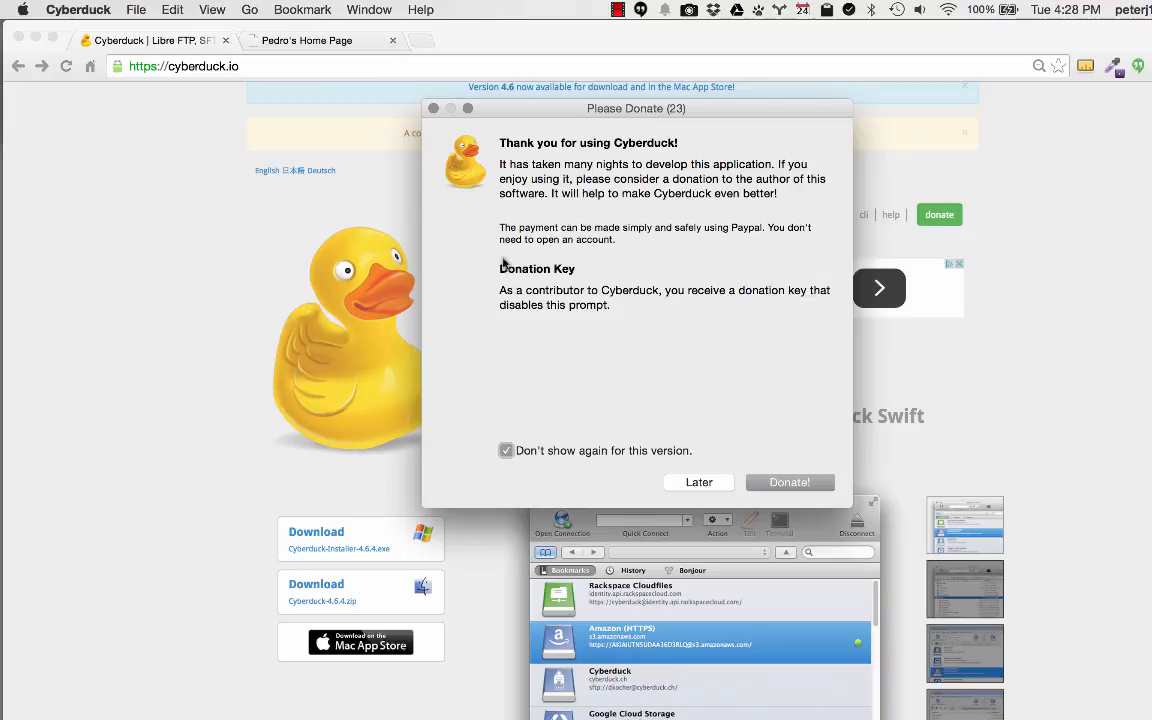
pyautogui.moveTo(716, 496)
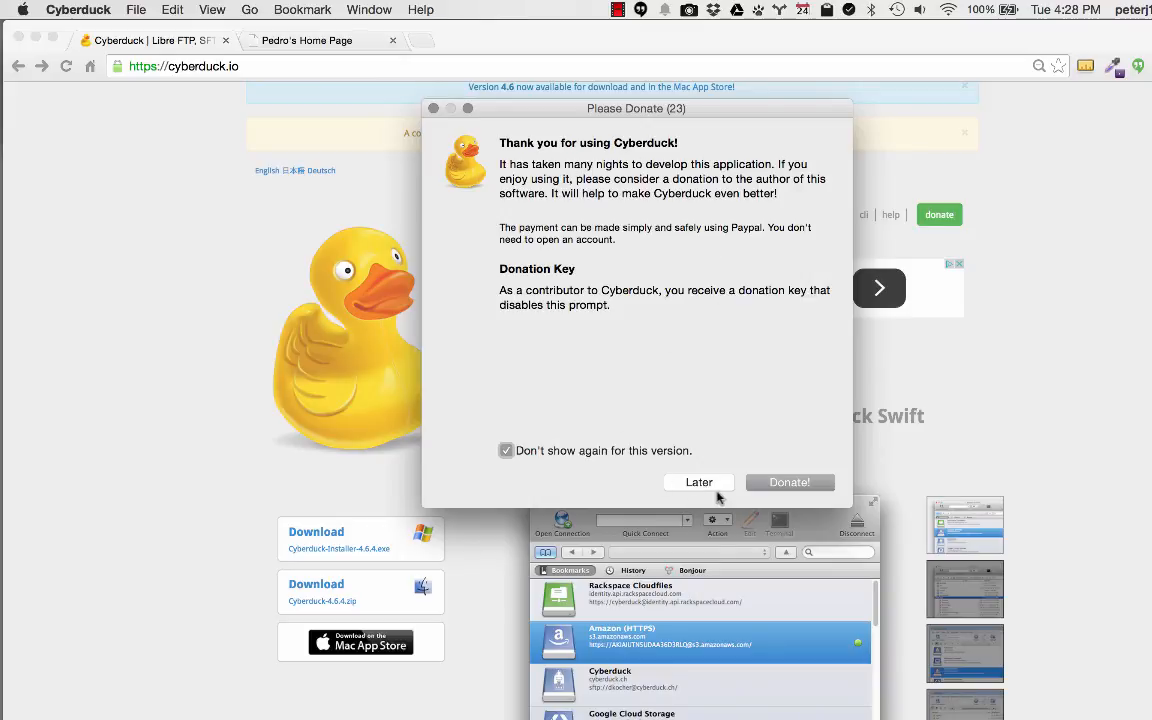
pyautogui.click(700, 482)
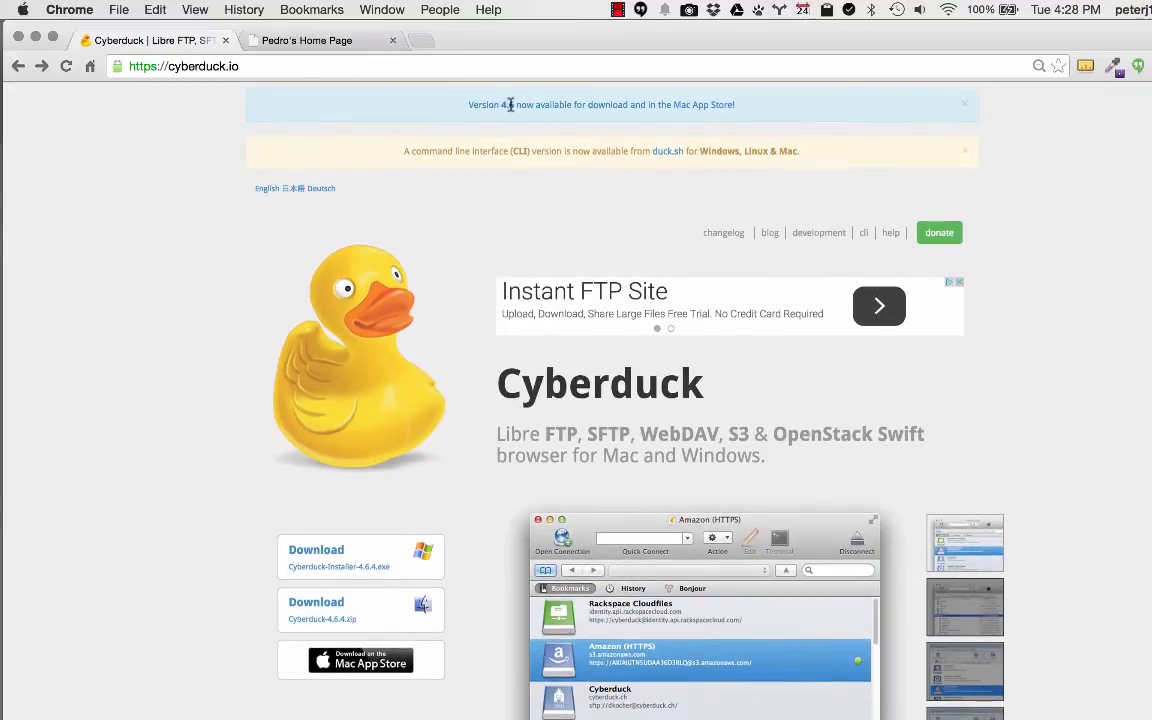
pyautogui.moveTo(656, 104)
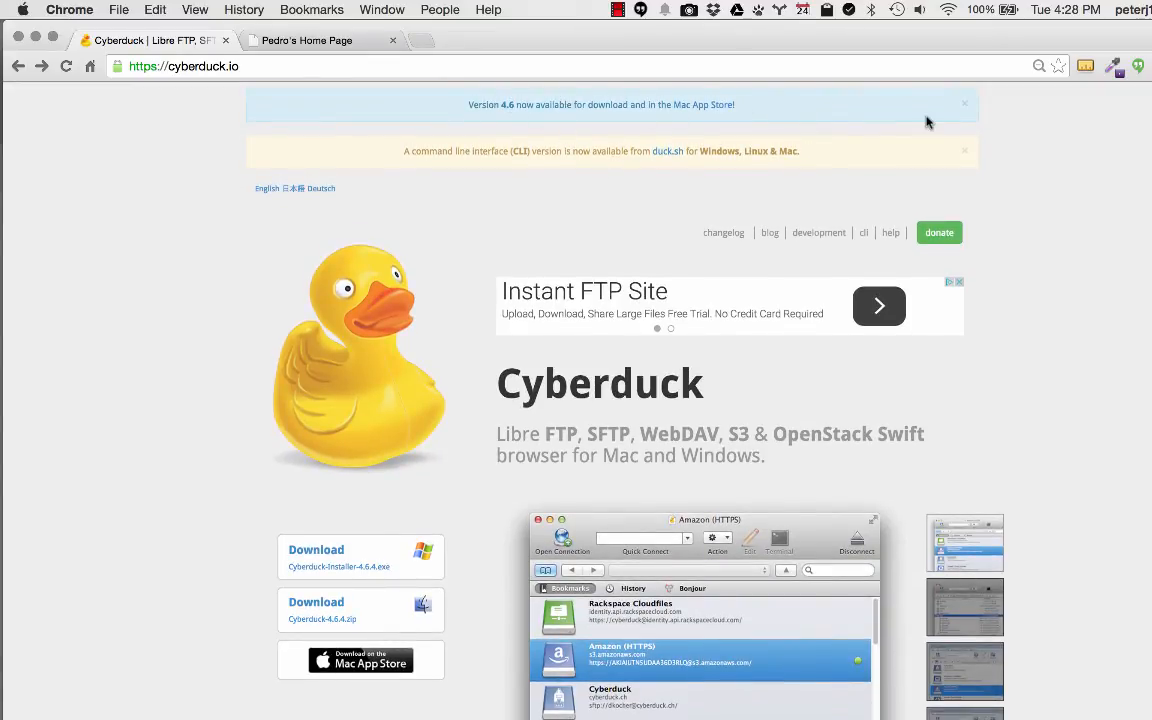
pyautogui.moveTo(758, 108)
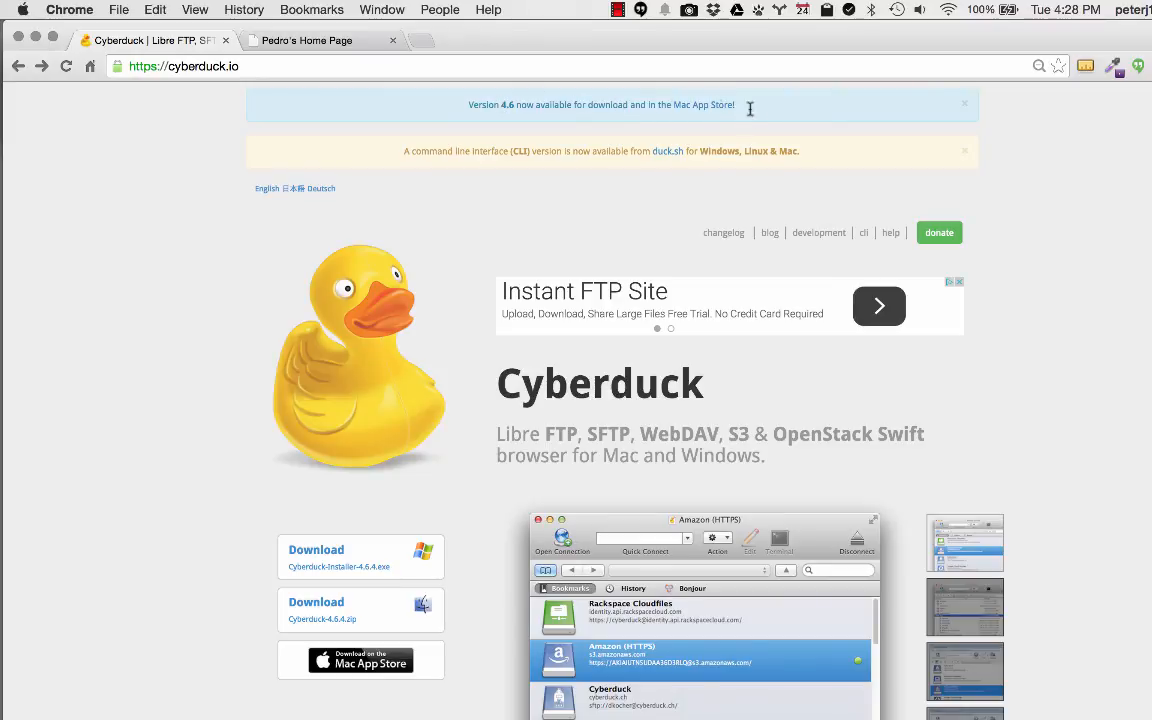
pyautogui.moveTo(612, 110)
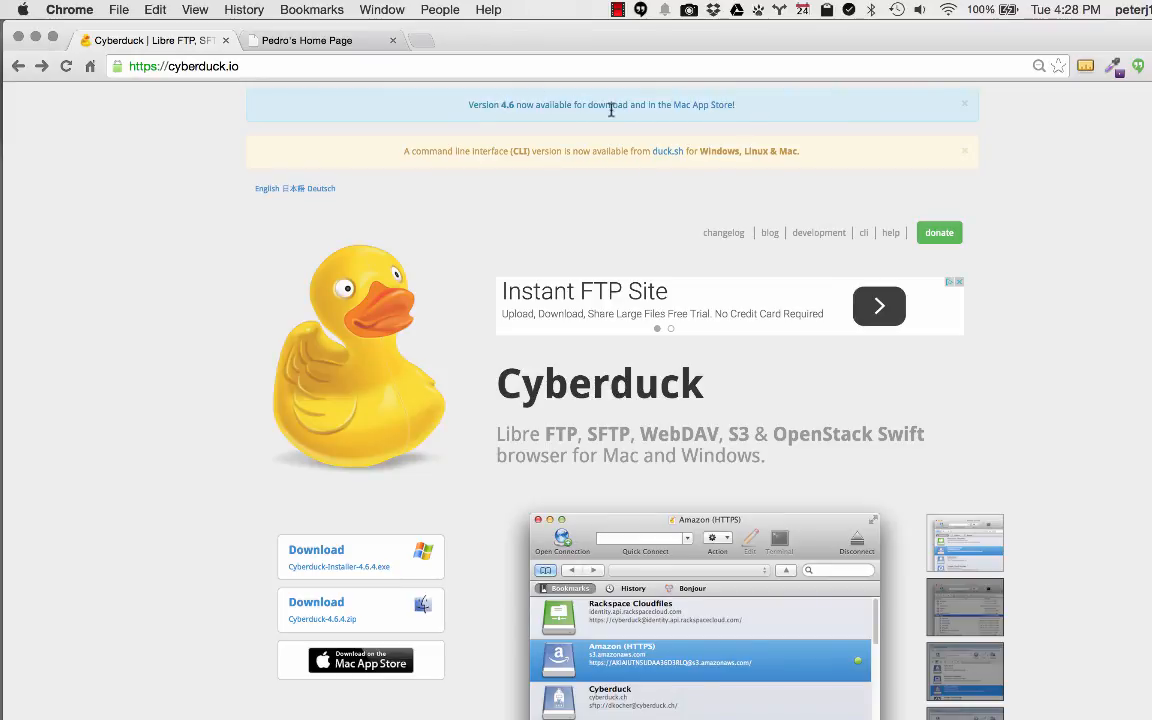
pyautogui.moveTo(772, 390)
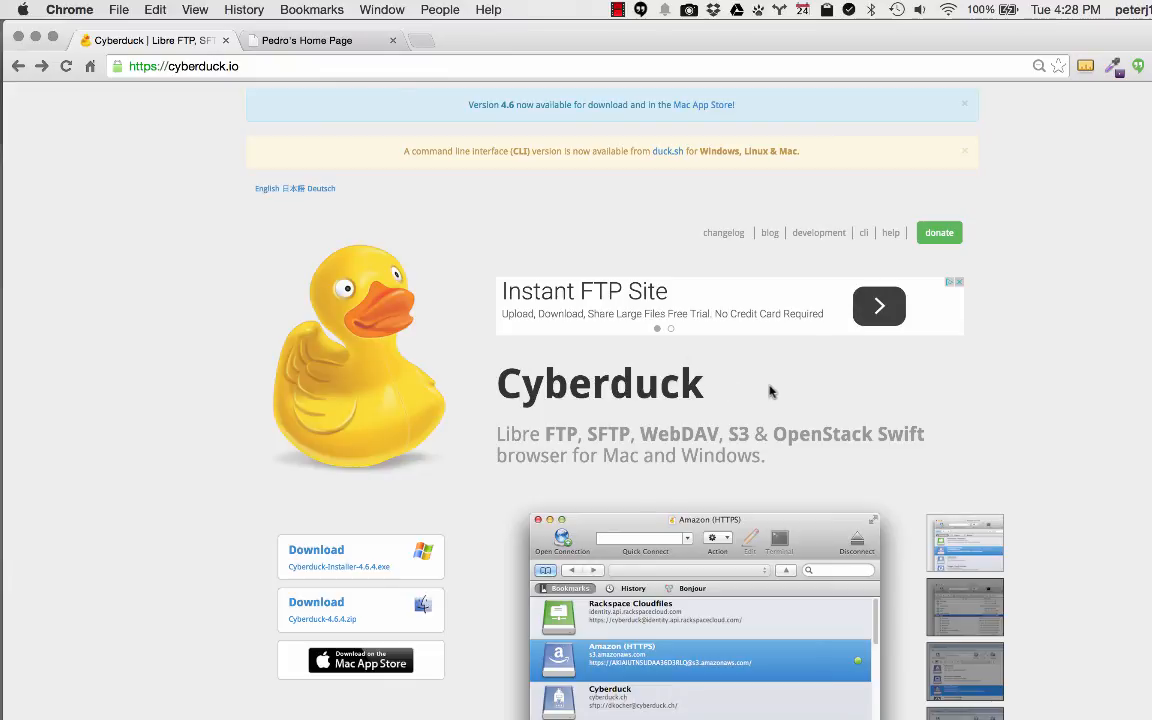